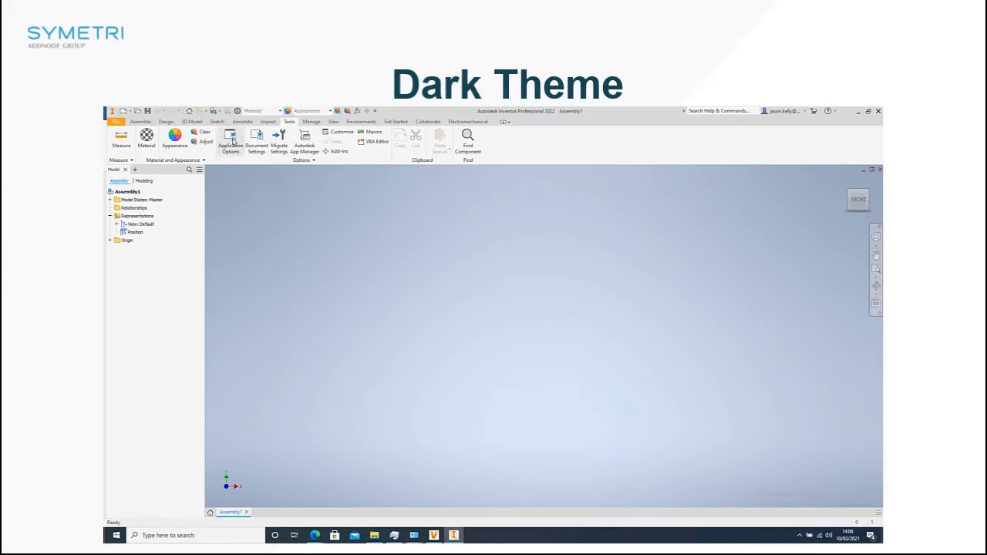
Step: In Application Options, set the UI Theme to Dark and confirm
click(230, 139)
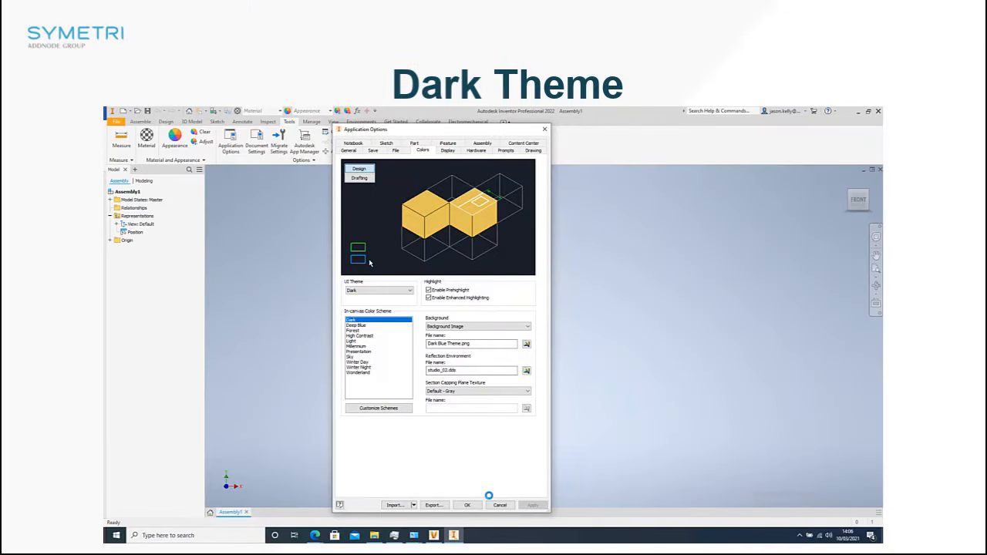
click(467, 506)
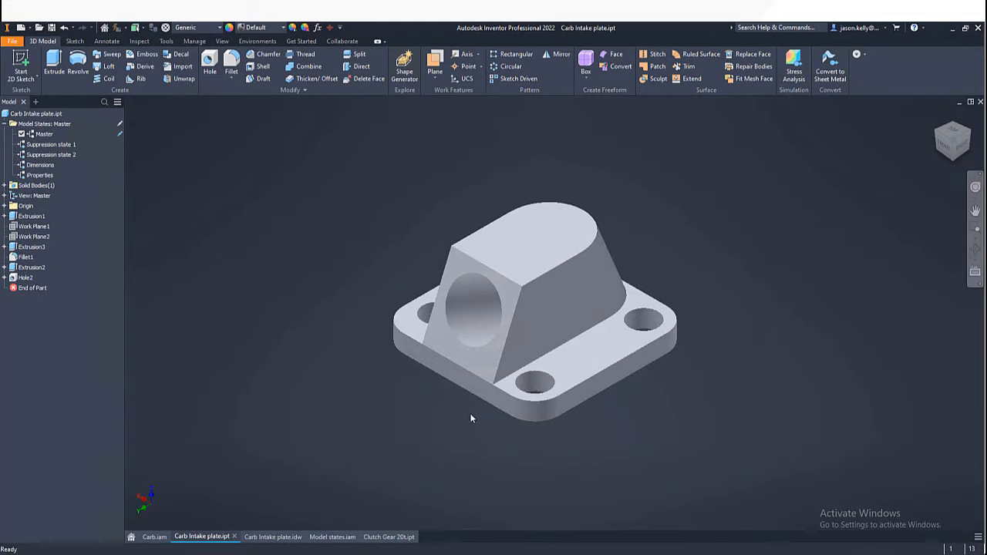
Step: Activate the Master model state and create a new model state on the intake plate
drag(471, 416, 449, 408)
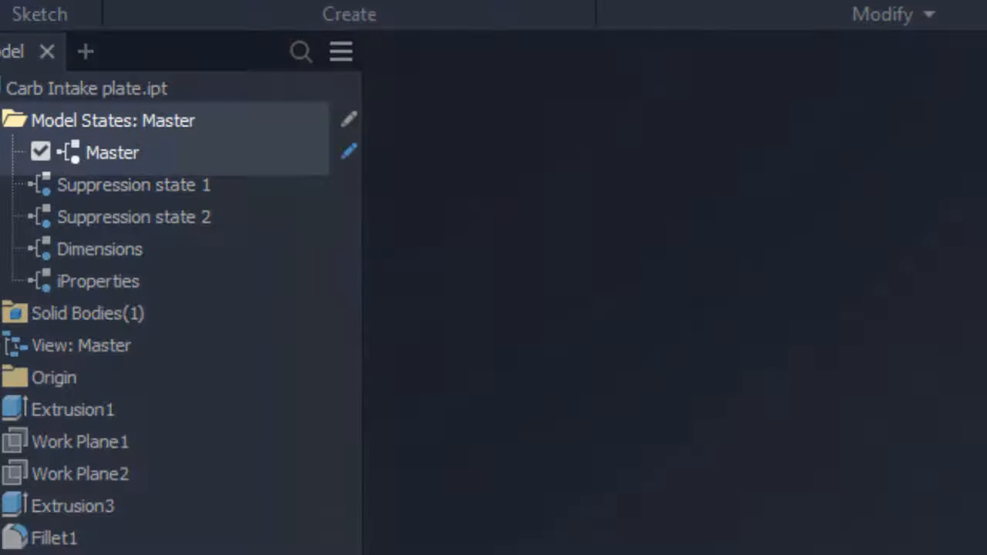
double_click(113, 152)
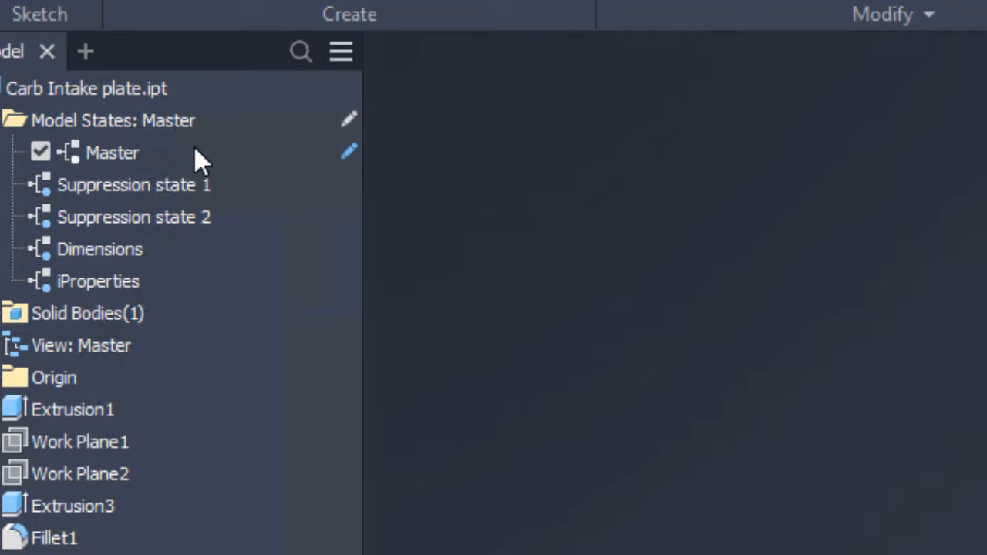
mouse_move(169, 127)
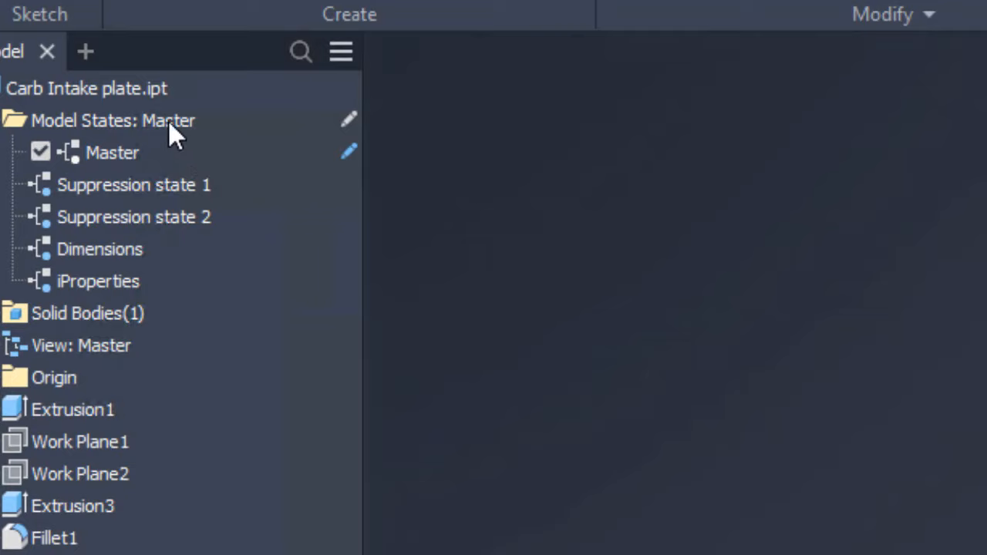
right_click(114, 121)
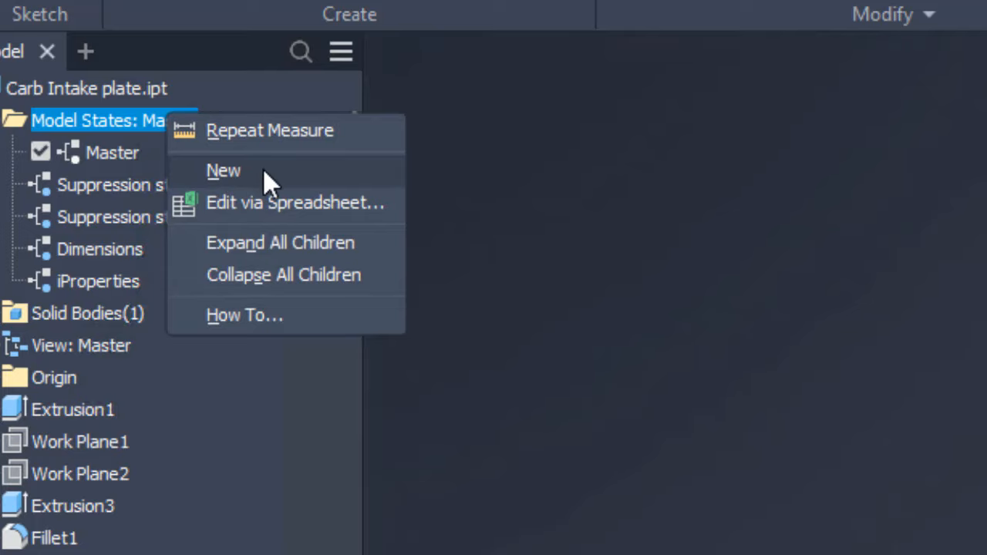
click(224, 171)
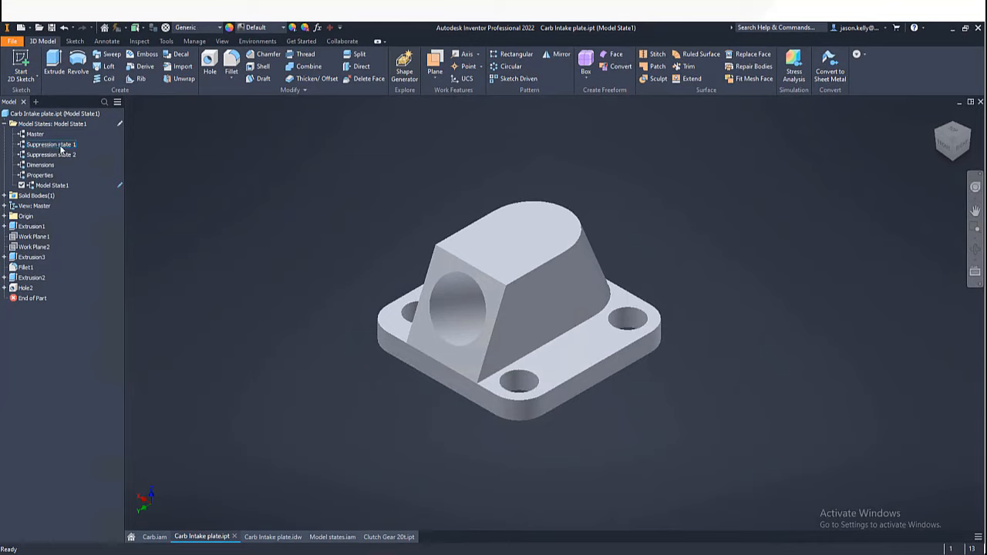
Step: Preview Suppression state 1 and Suppression state 2, then return to Master
double_click(51, 154)
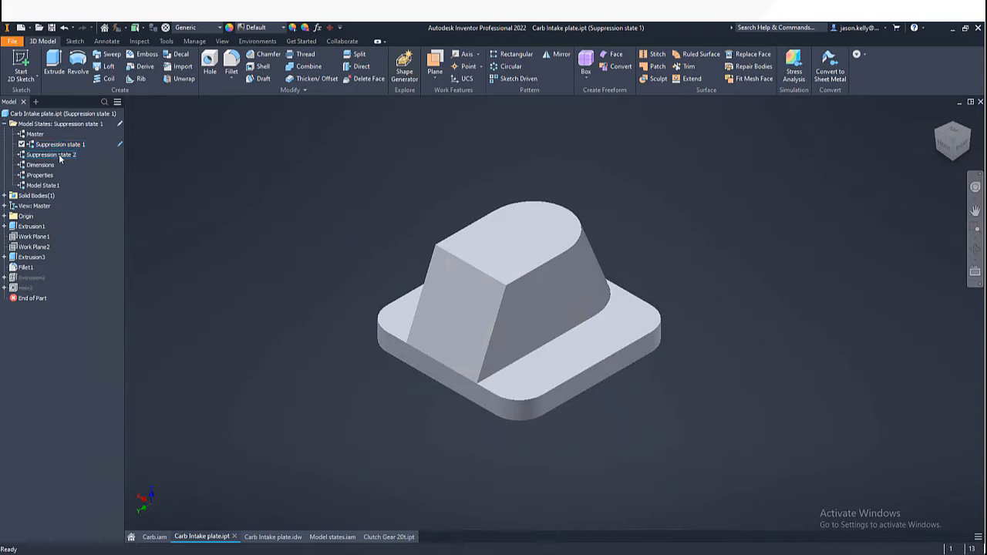
double_click(60, 154)
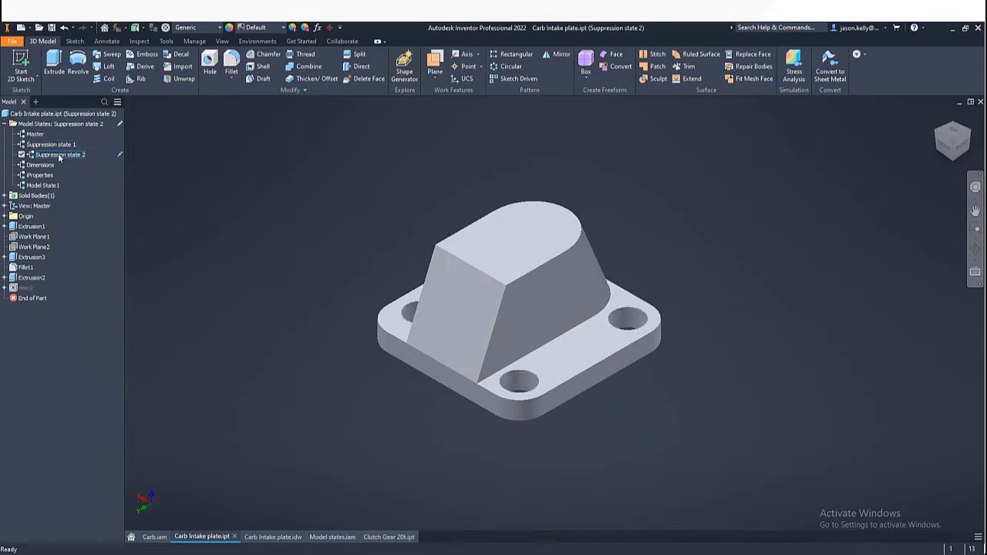
double_click(35, 133)
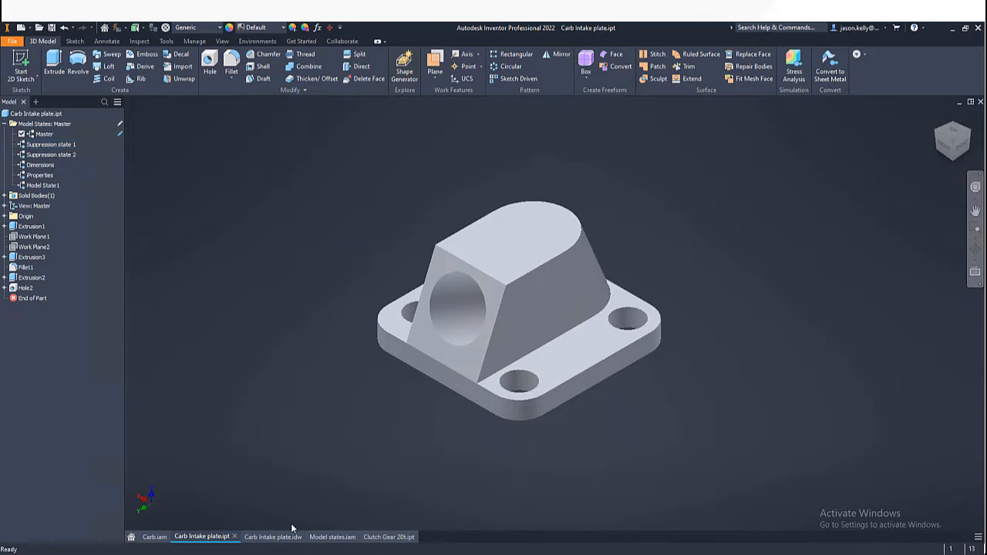
Step: Review the Carb Intake plate.idw drawing, then activate the part's Dimensions model state
click(271, 537)
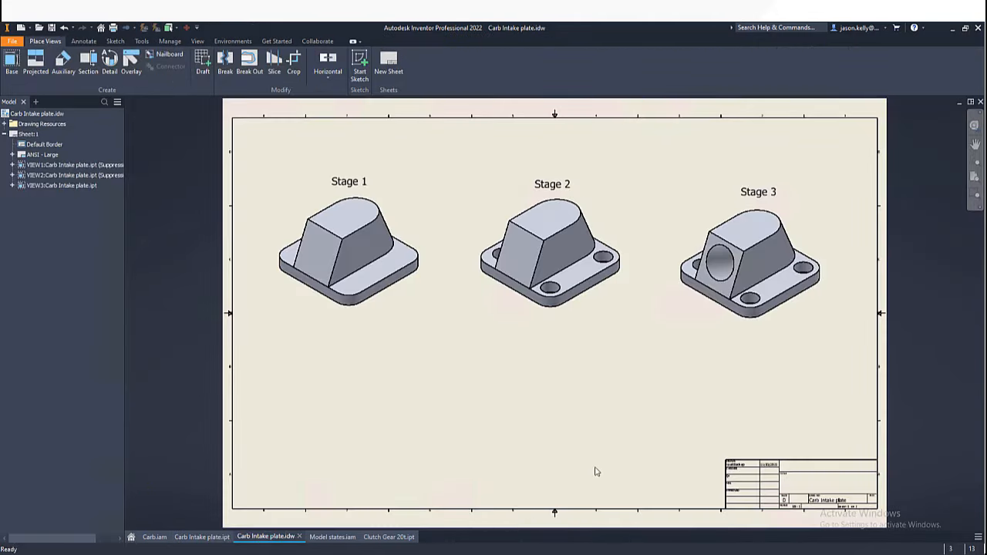
mouse_move(516, 391)
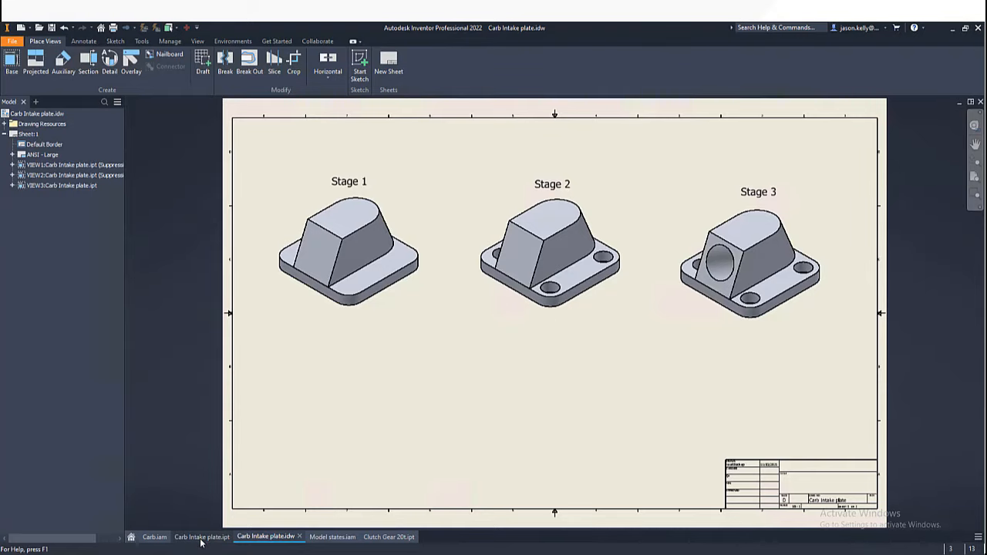
click(201, 537)
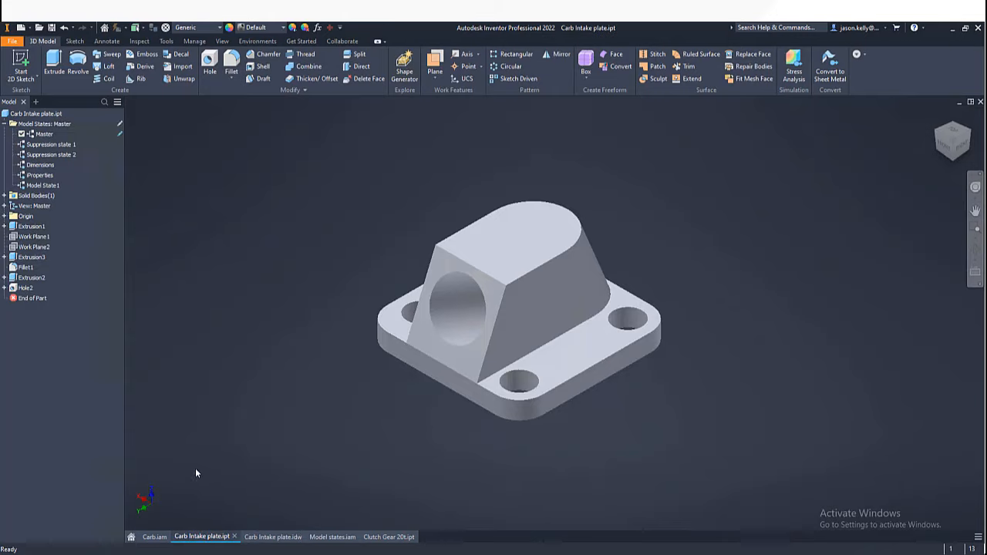
click(22, 165)
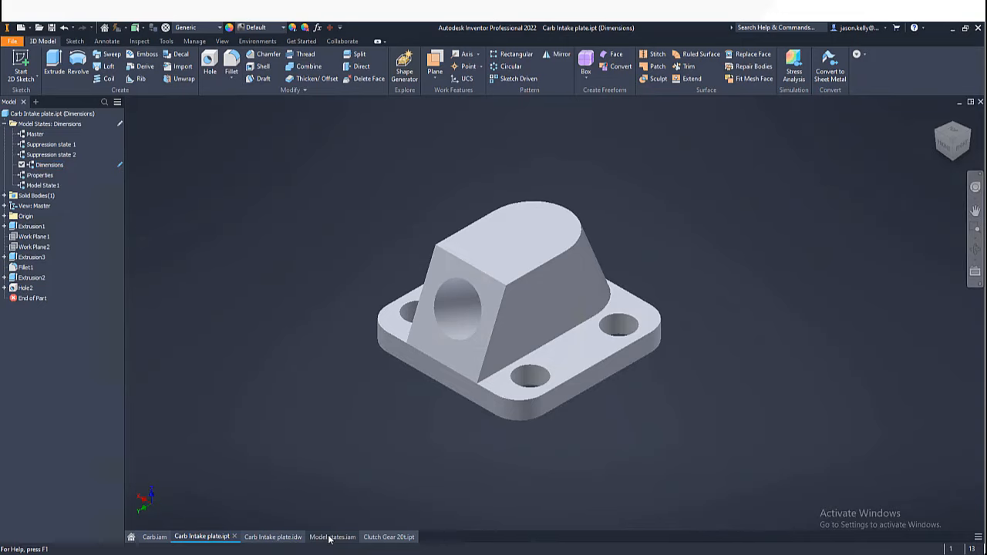
Step: Compare the plate instances in Model states.iam, selecting the first plate's Dimensions state
click(331, 537)
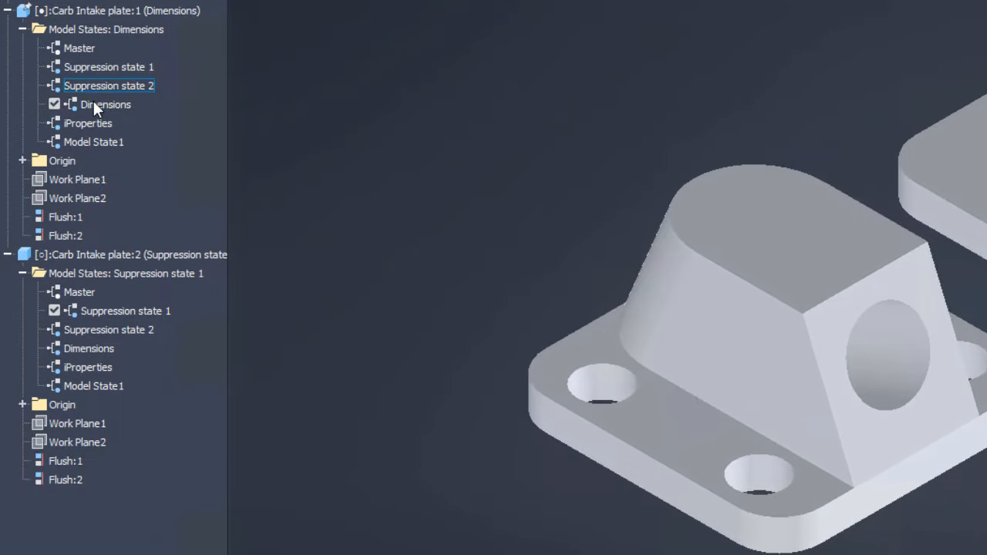
click(125, 311)
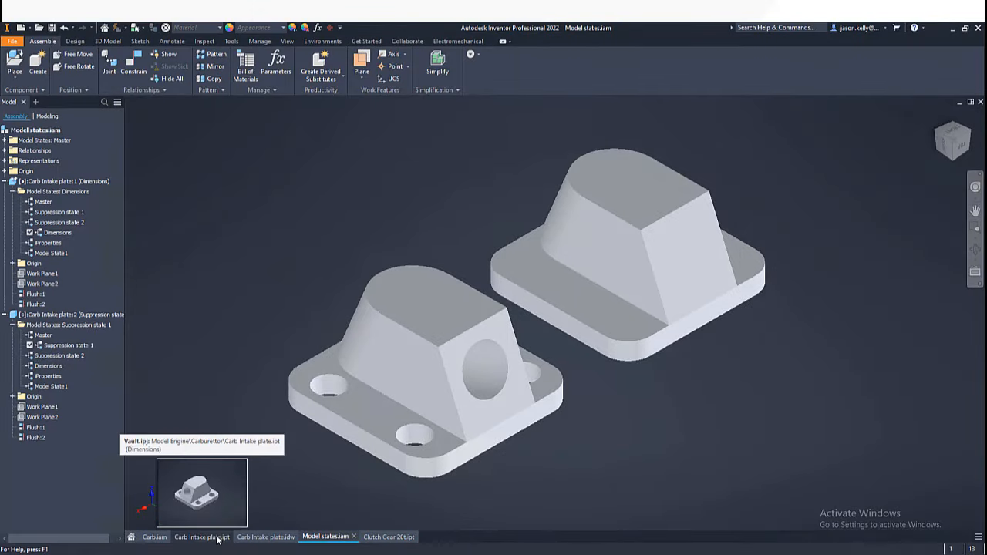
click(202, 537)
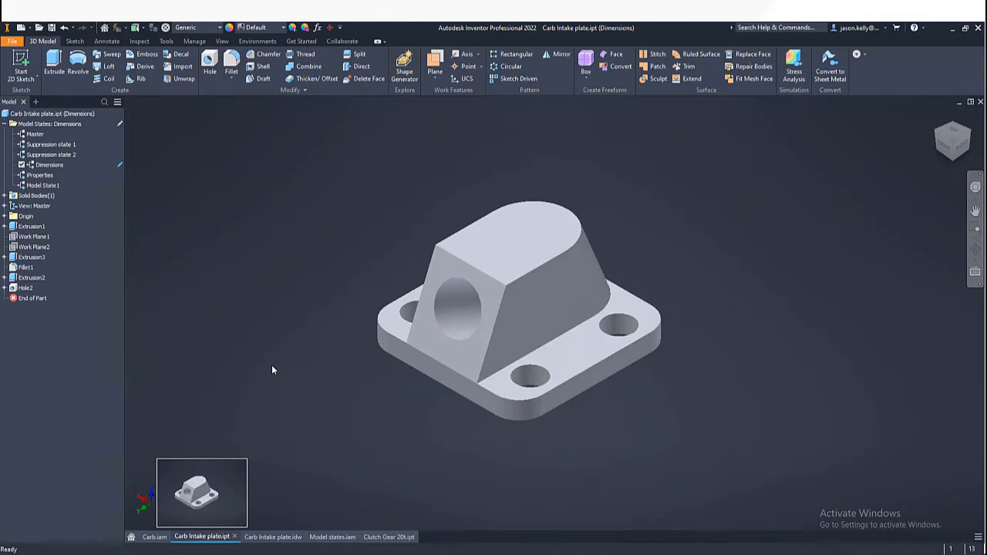
mouse_move(132, 198)
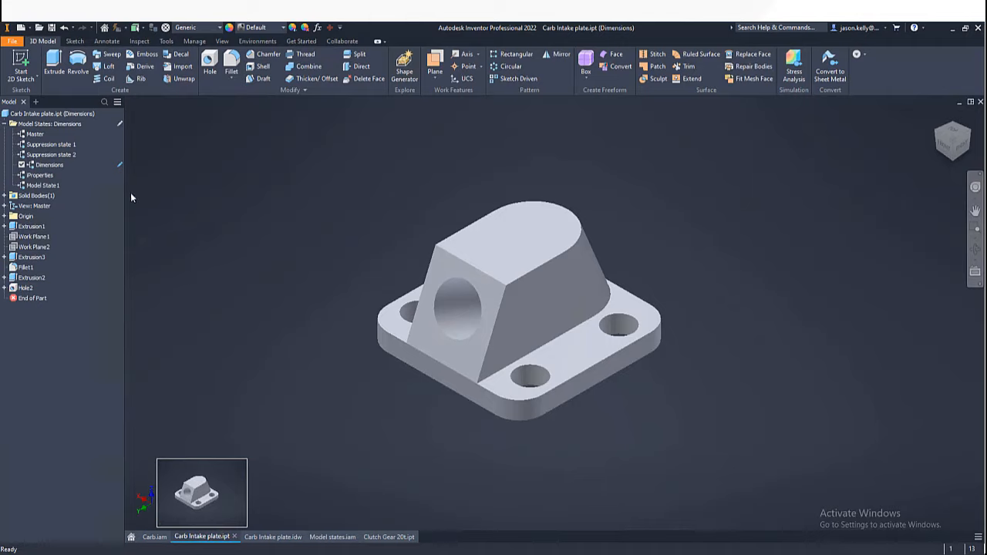
Step: Activate the iProperties model state and review the part's properties dialog
click(39, 175)
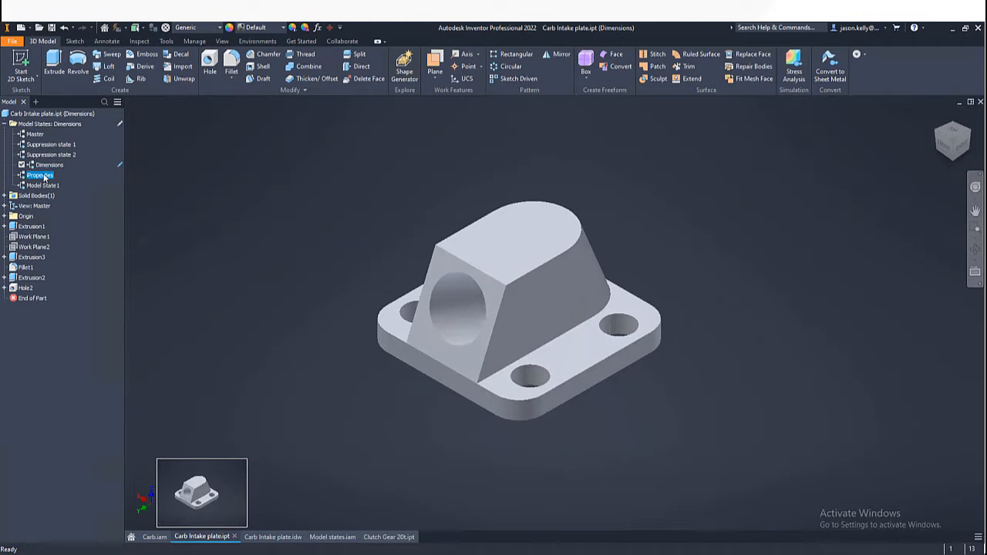
right_click(40, 175)
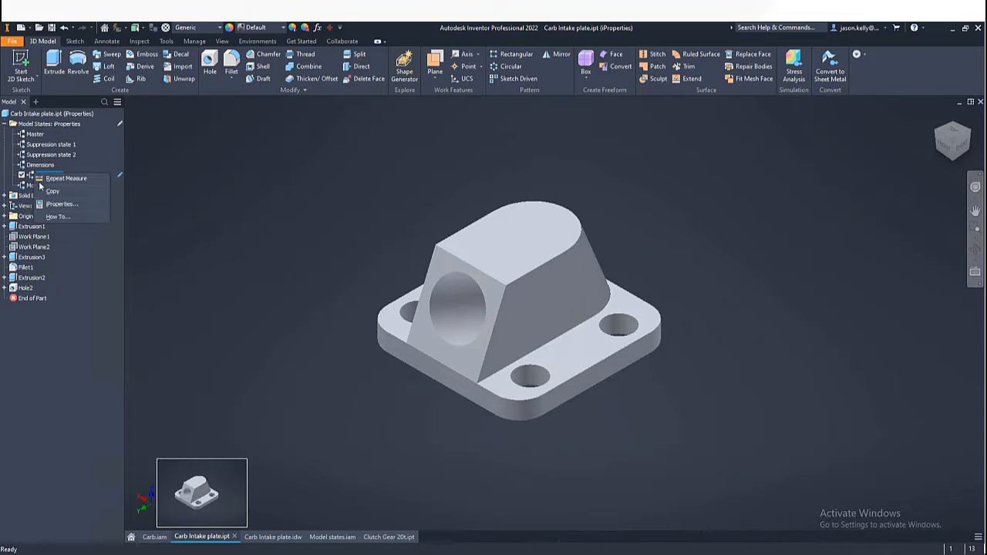
click(62, 204)
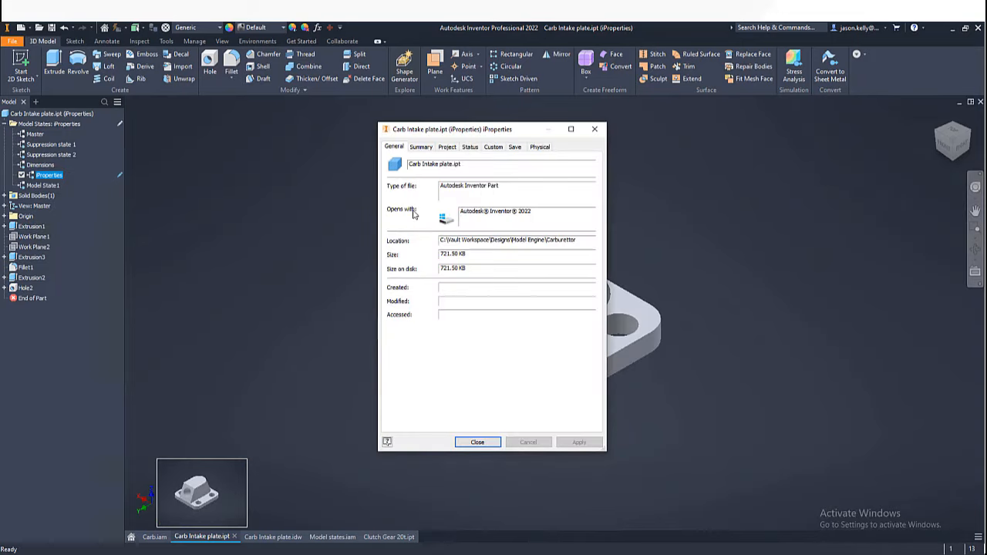
click(448, 146)
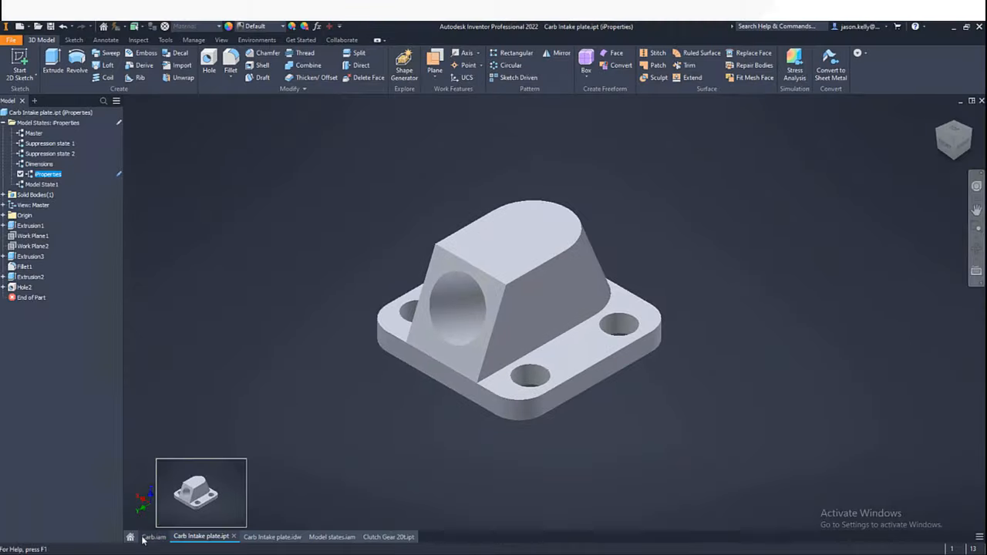
Step: In Carb.iam, activate Suppress then Constraint model states, and reorient the view
click(153, 537)
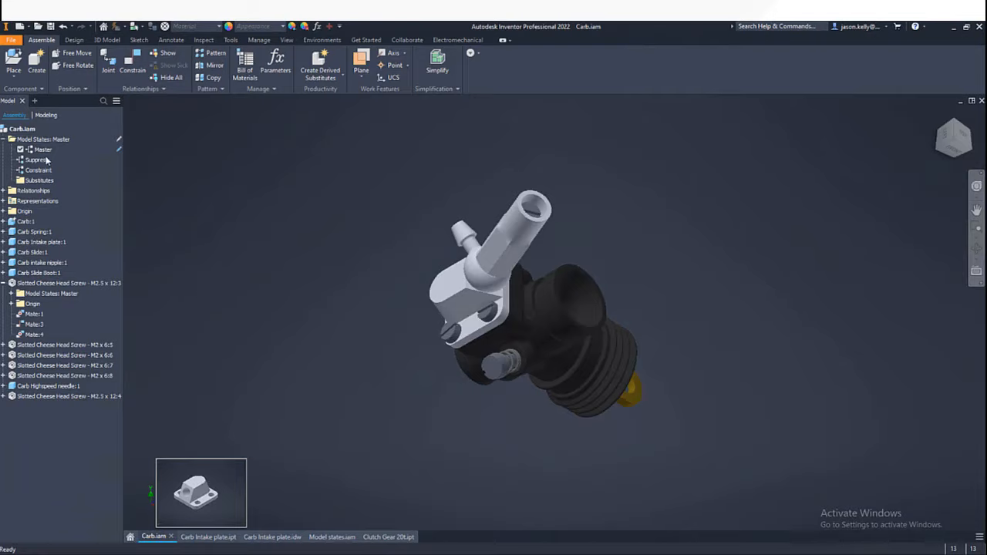
double_click(39, 159)
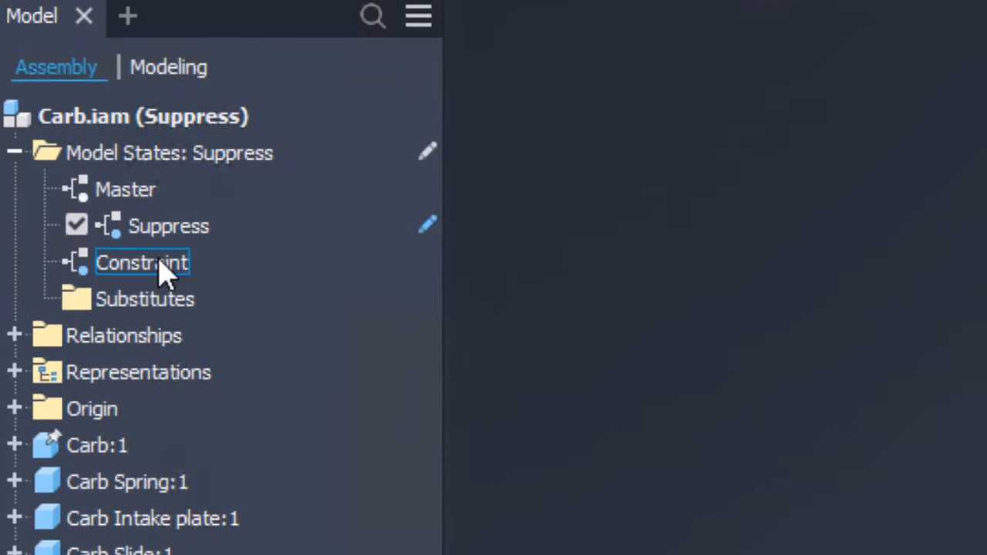
double_click(141, 262)
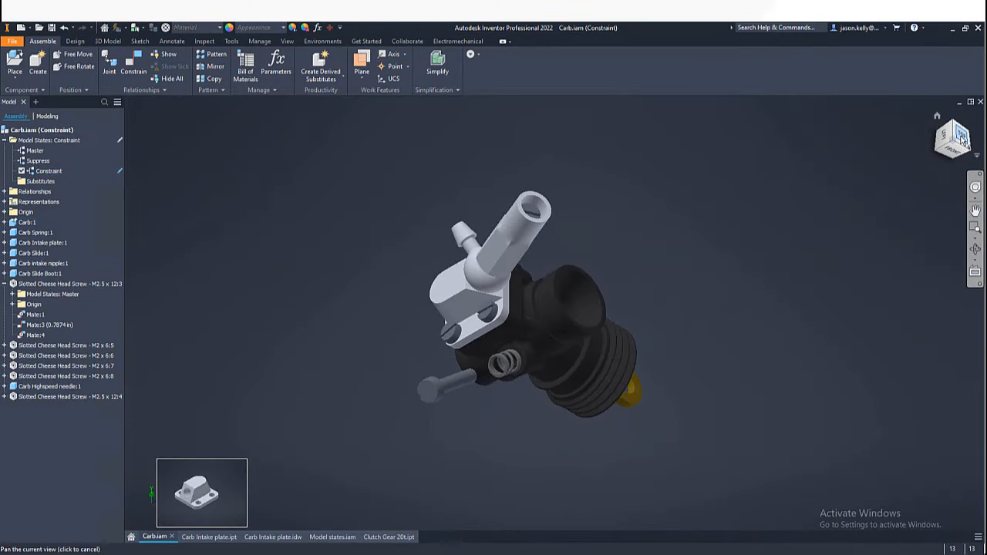
click(955, 140)
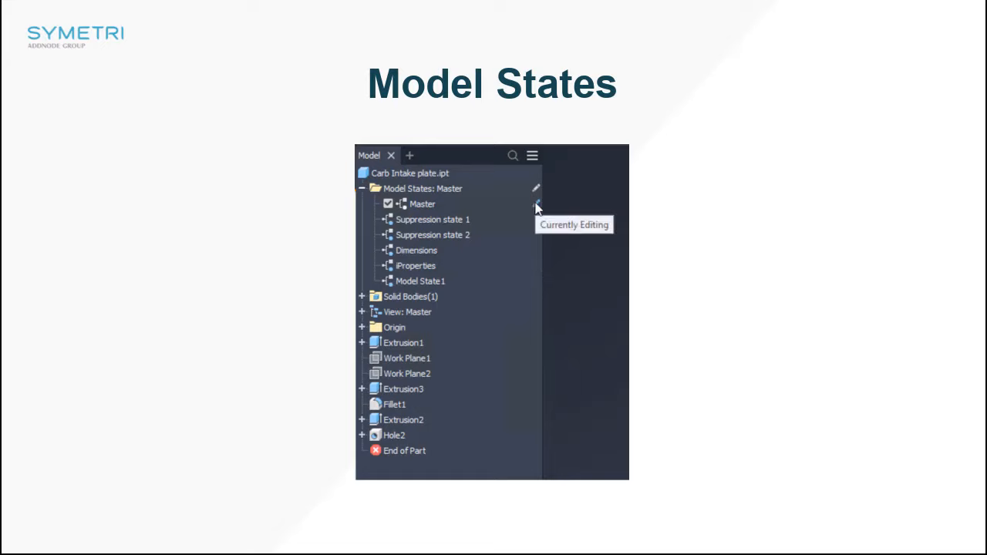
mouse_move(536, 191)
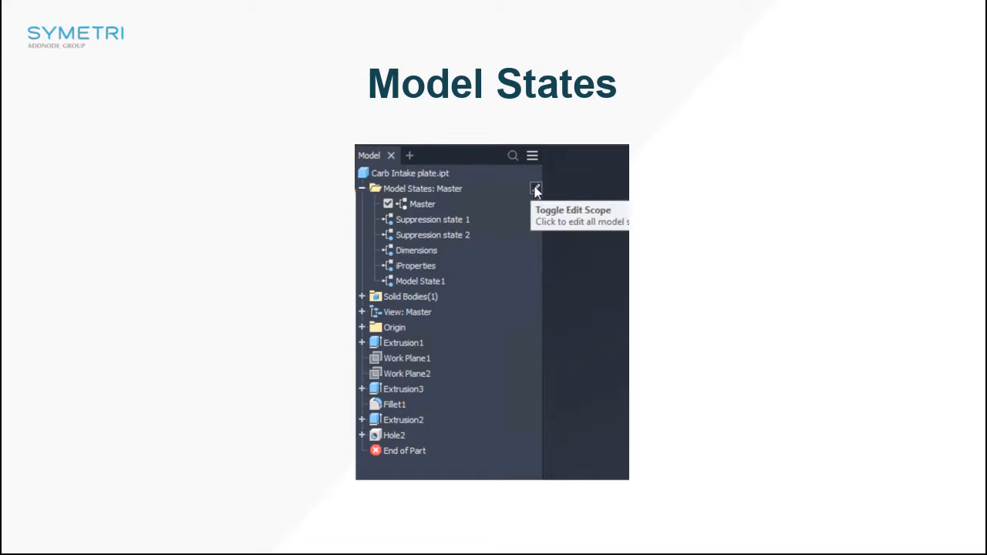
Step: Toggle the edit scope so changes apply to all model states
click(536, 189)
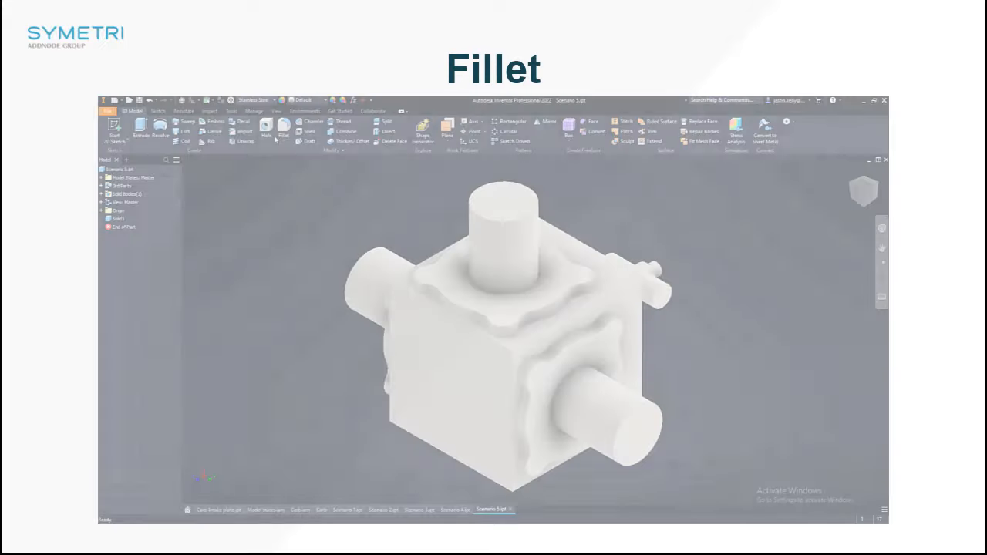
Step: Fillet Scenario 5 edges at 20 mm, including All Fillets, with 2 mm setback
click(233, 55)
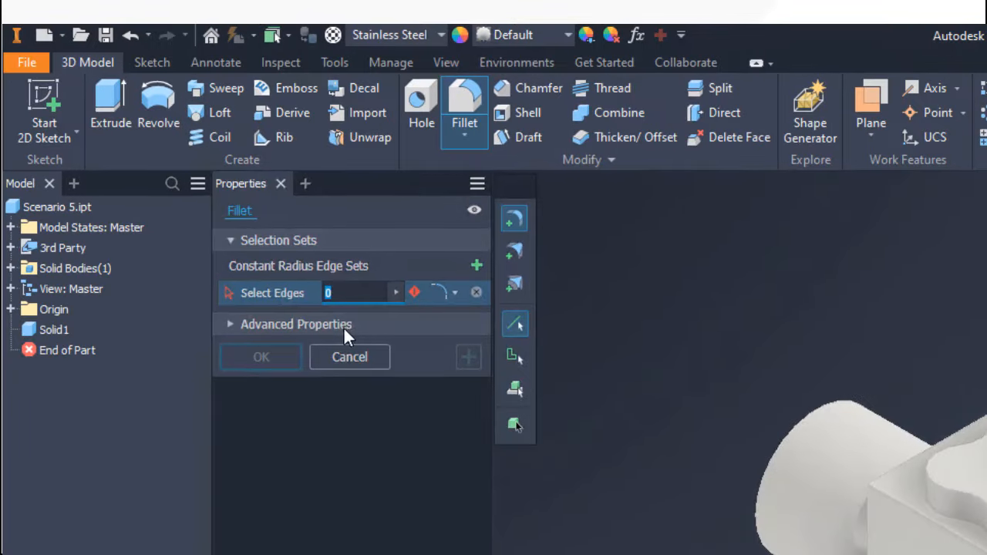
mouse_move(322, 191)
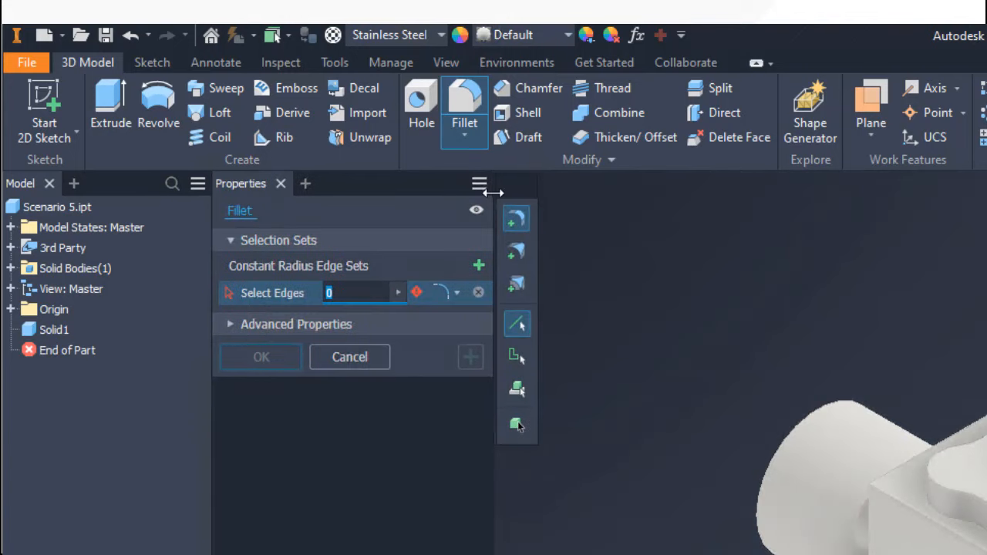
mouse_move(501, 193)
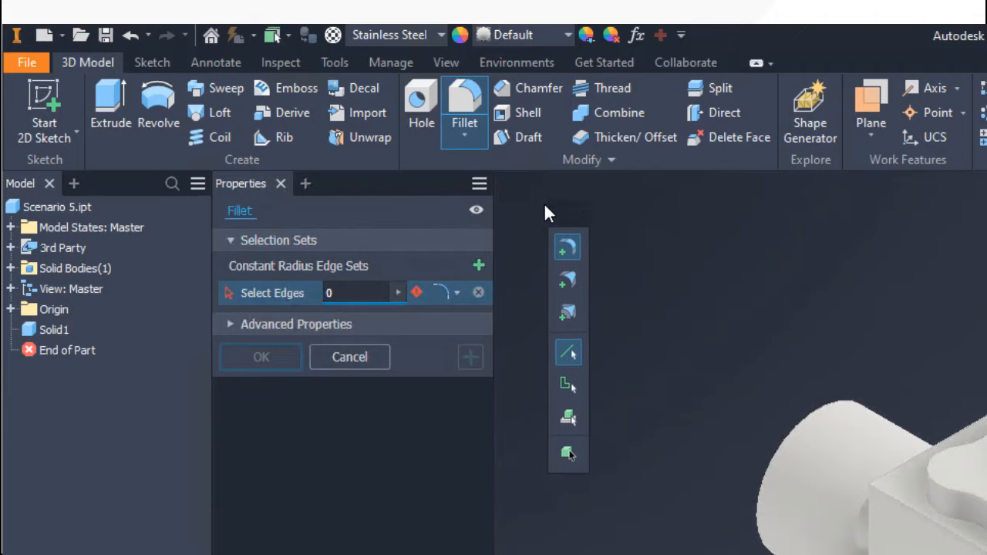
mouse_move(613, 355)
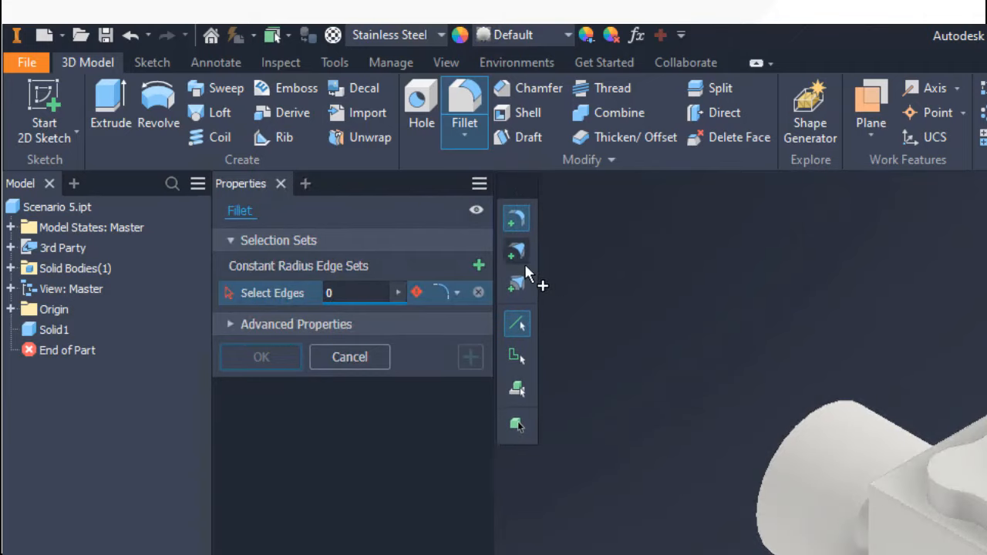
mouse_move(582, 359)
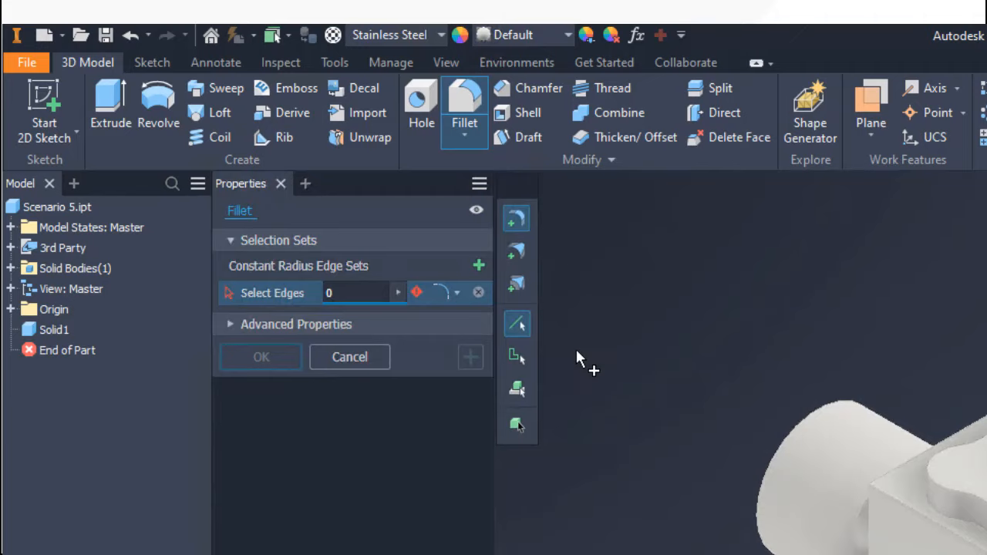
mouse_move(516, 219)
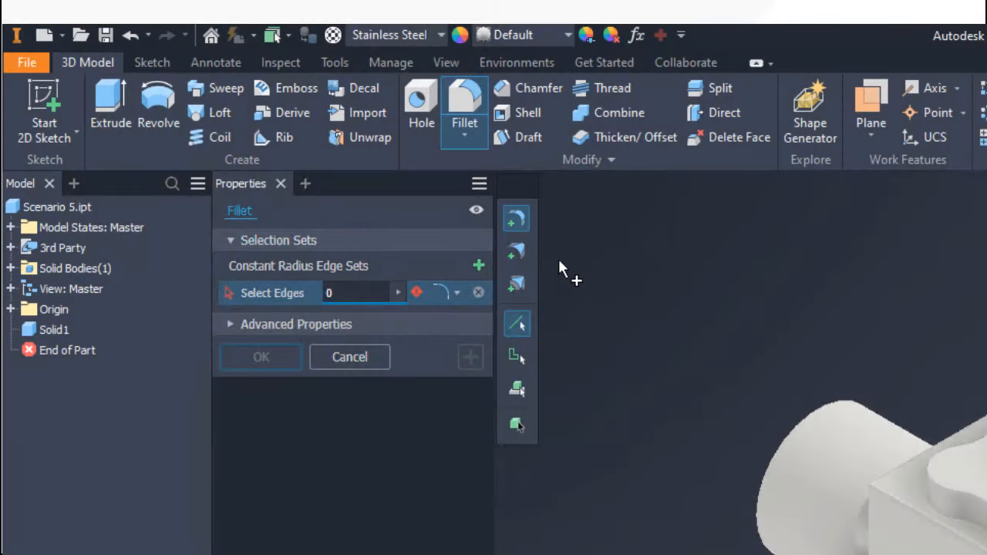
click(516, 251)
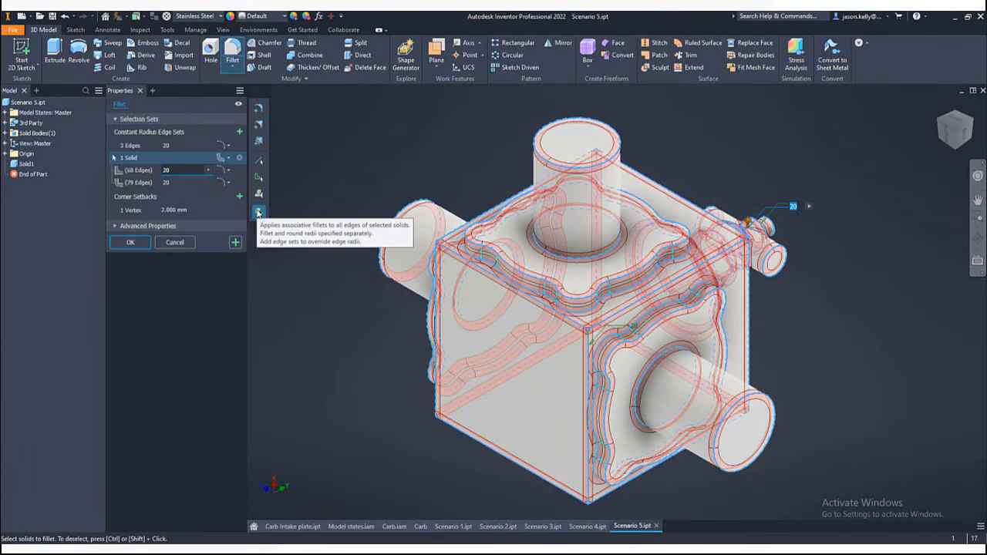
mouse_move(258, 231)
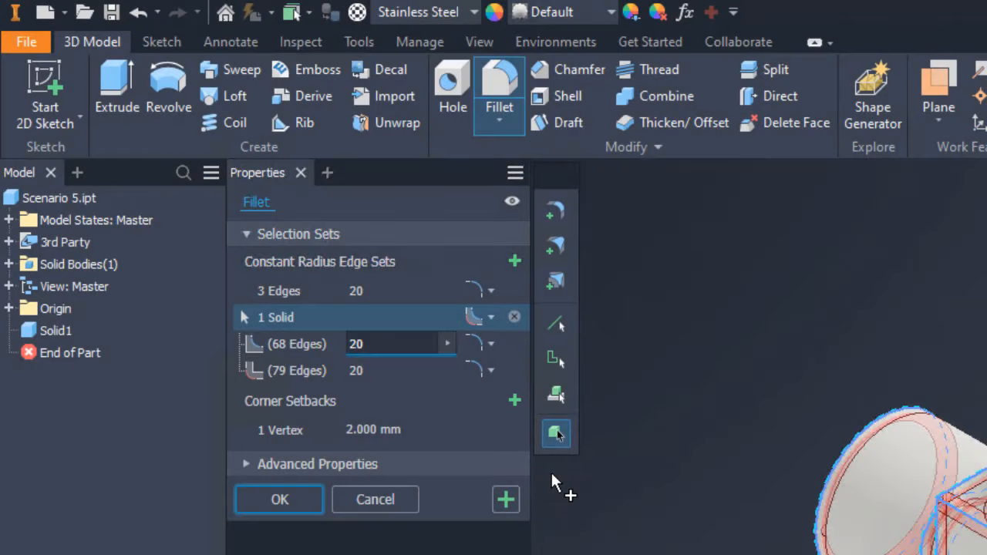
Step: Change the solid's edge set type to All Rounds, keeping the 79-edge group
click(280, 430)
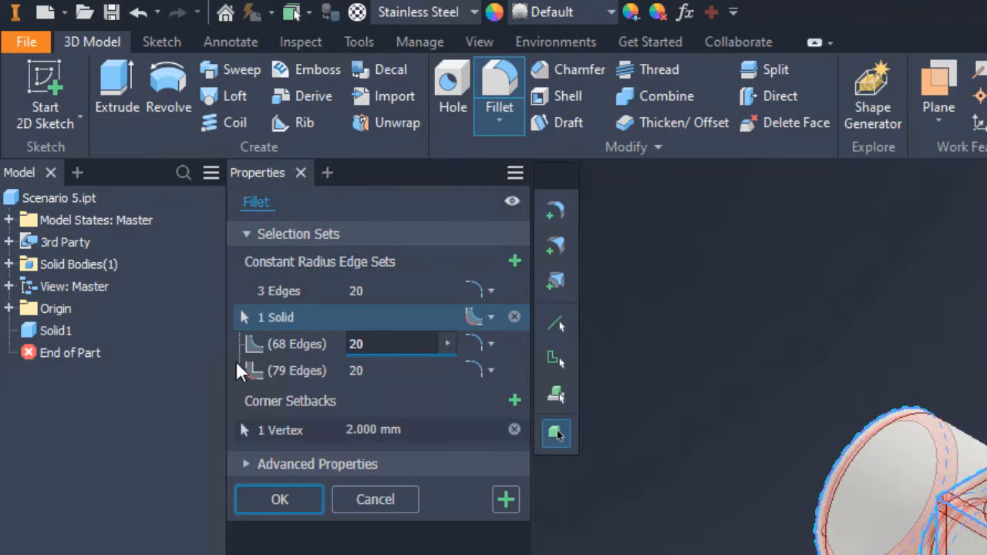
mouse_move(254, 378)
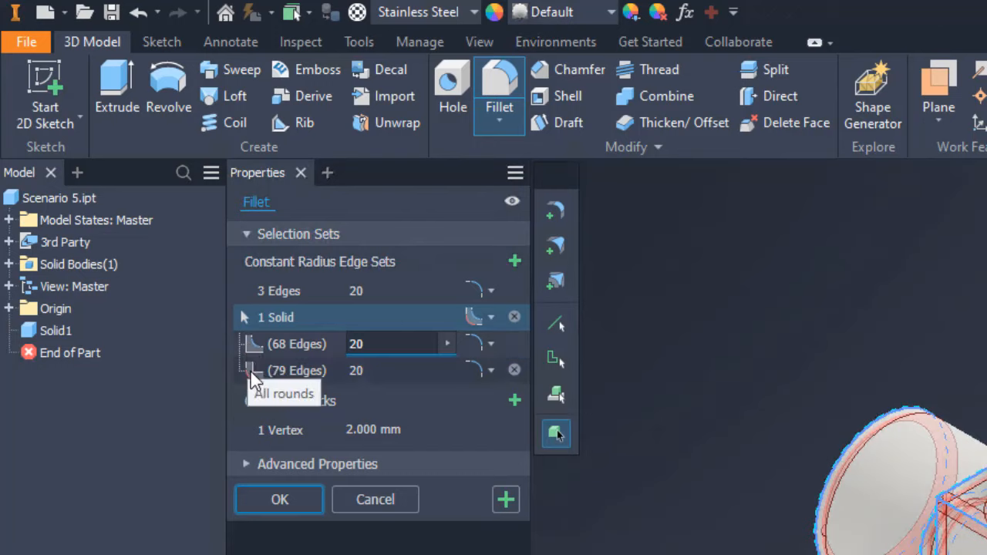
mouse_move(215, 440)
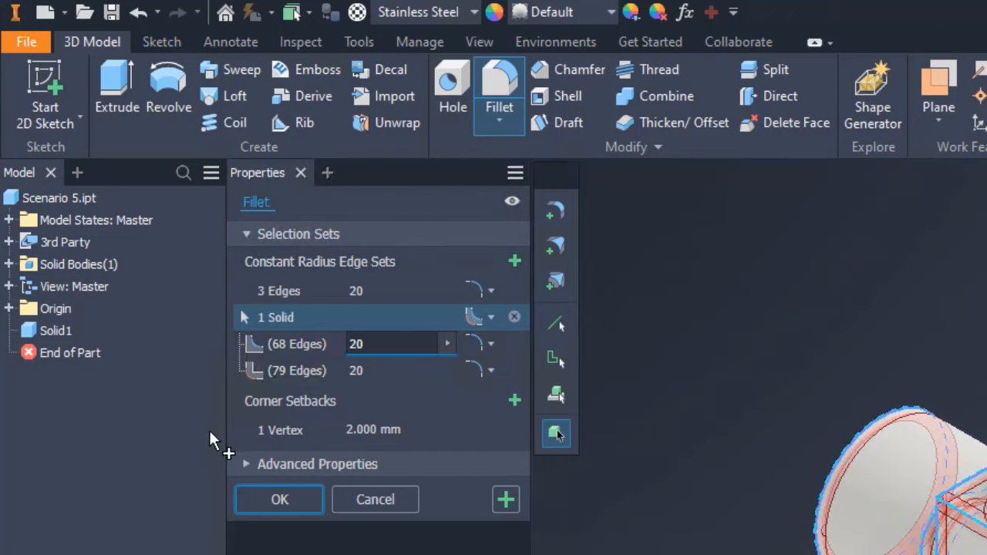
mouse_move(474, 351)
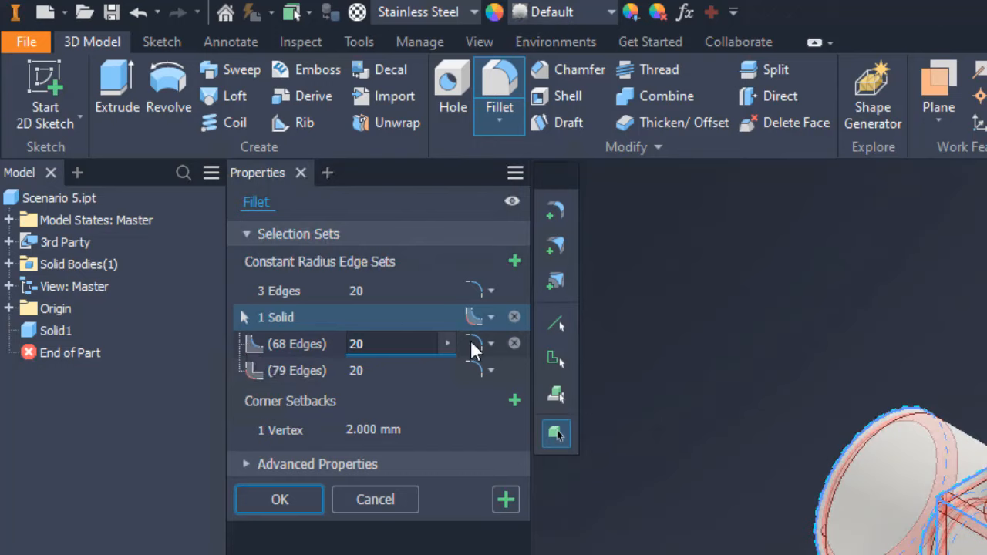
click(514, 344)
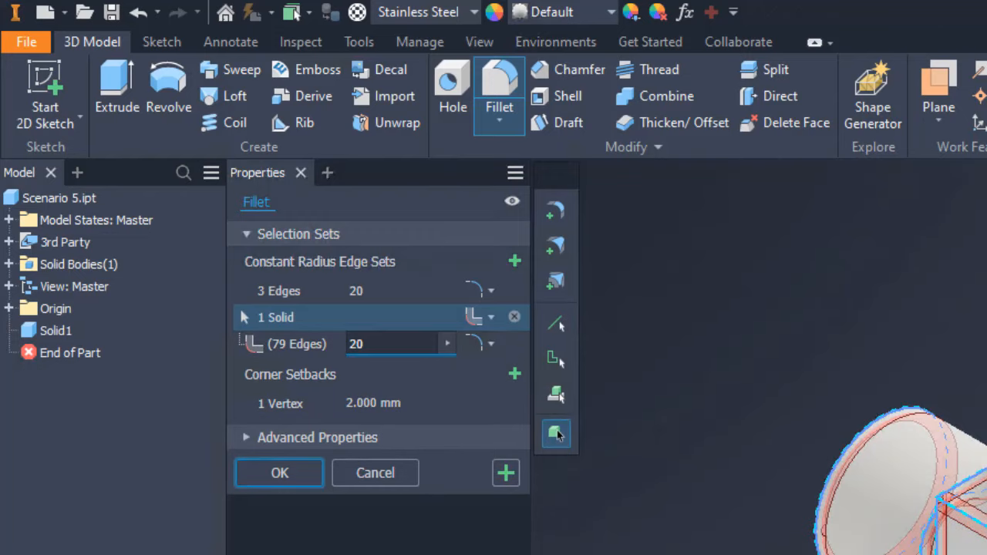
mouse_move(482, 354)
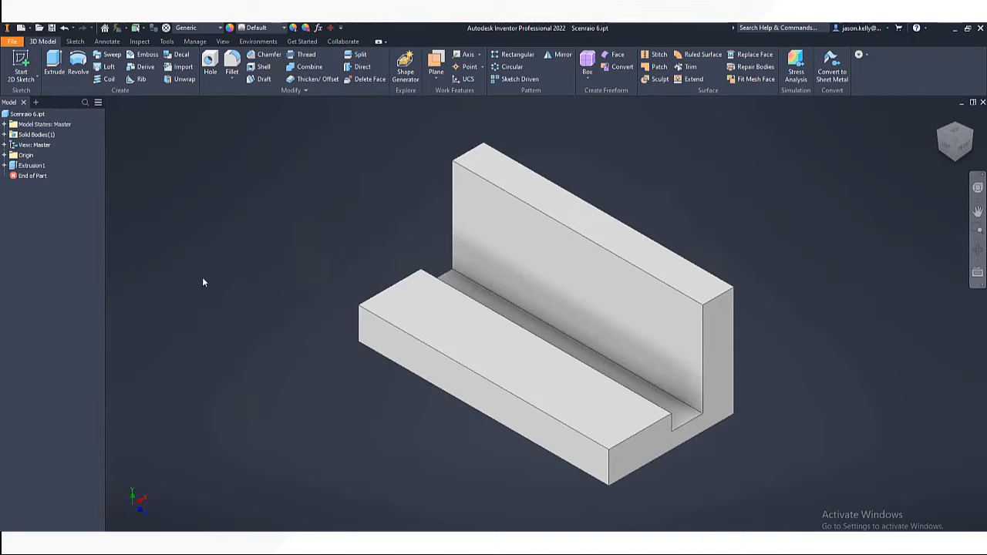
mouse_move(228, 171)
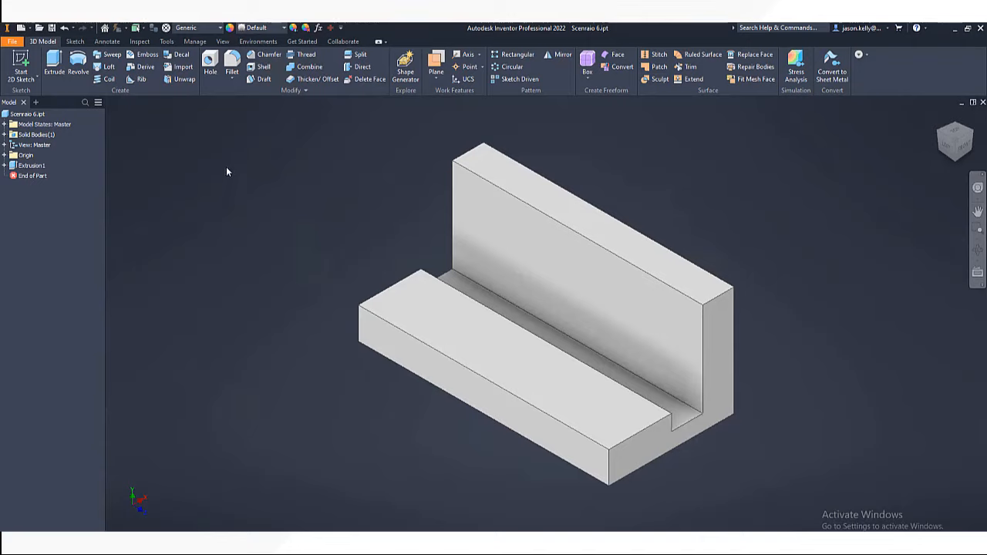
mouse_move(236, 83)
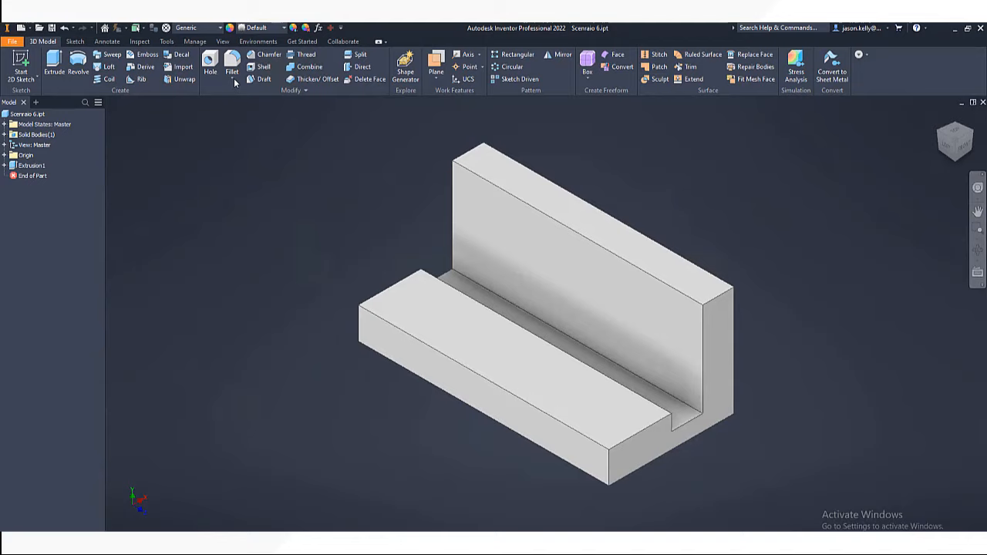
Step: Apply and undo a Face Fillet, then add a Full Round Fillet across the groove
click(233, 67)
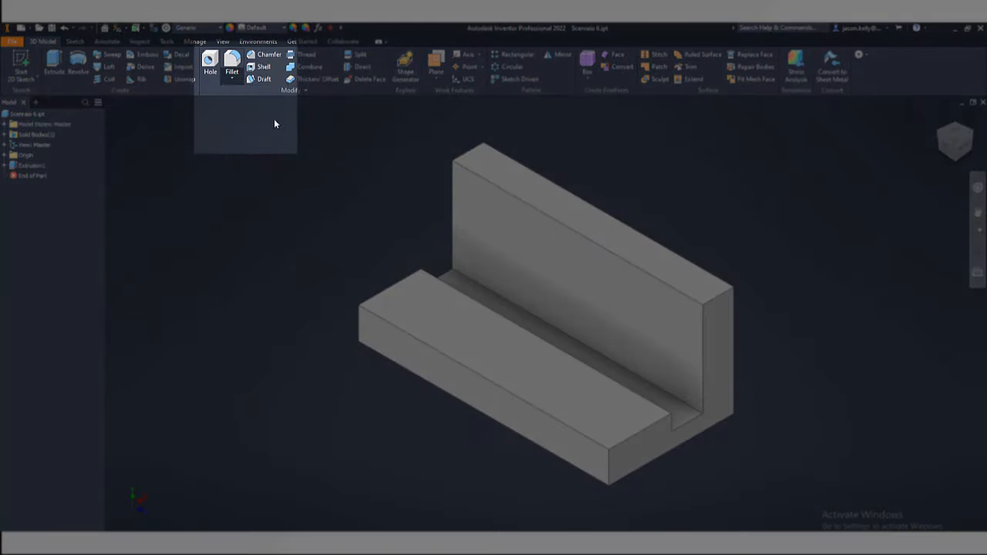
click(232, 67)
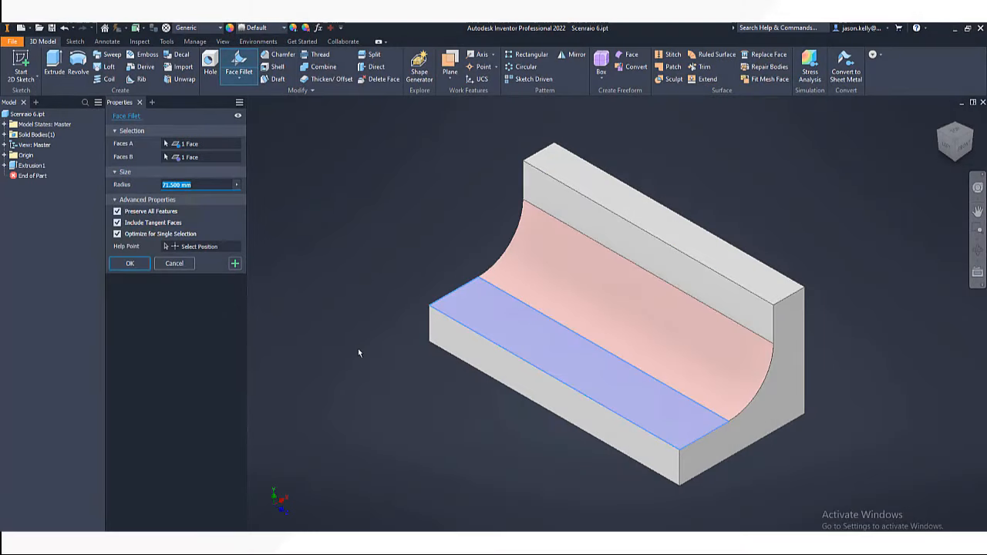
click(129, 263)
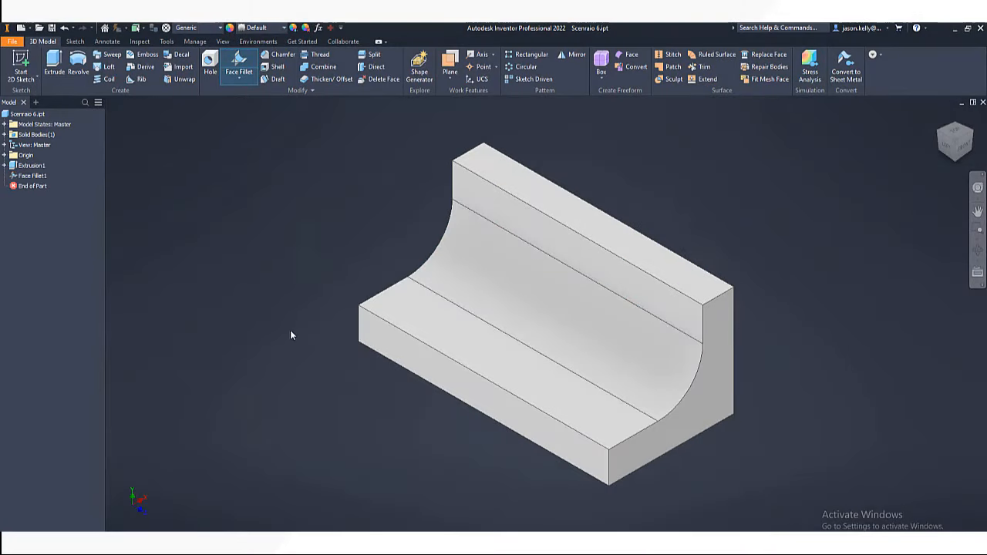
click(239, 67)
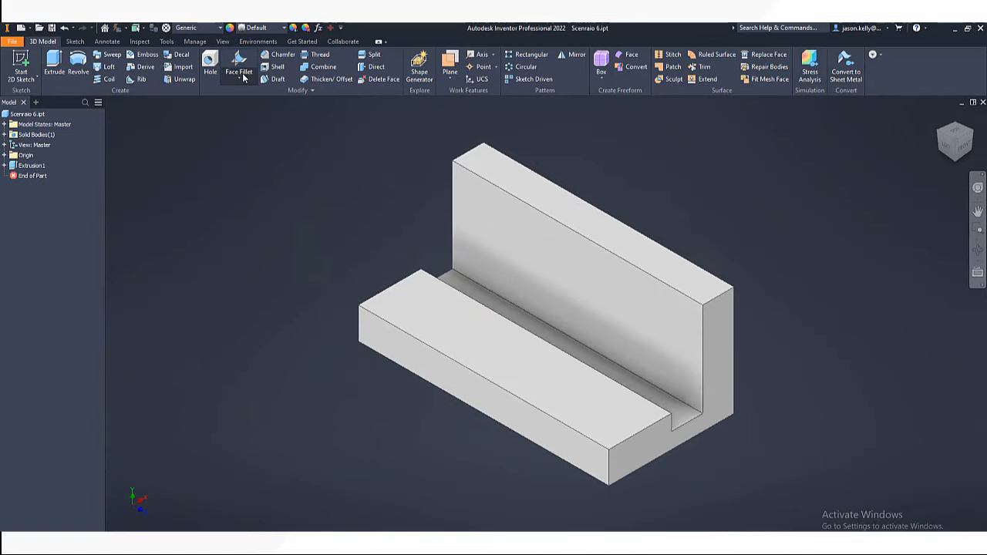
click(238, 67)
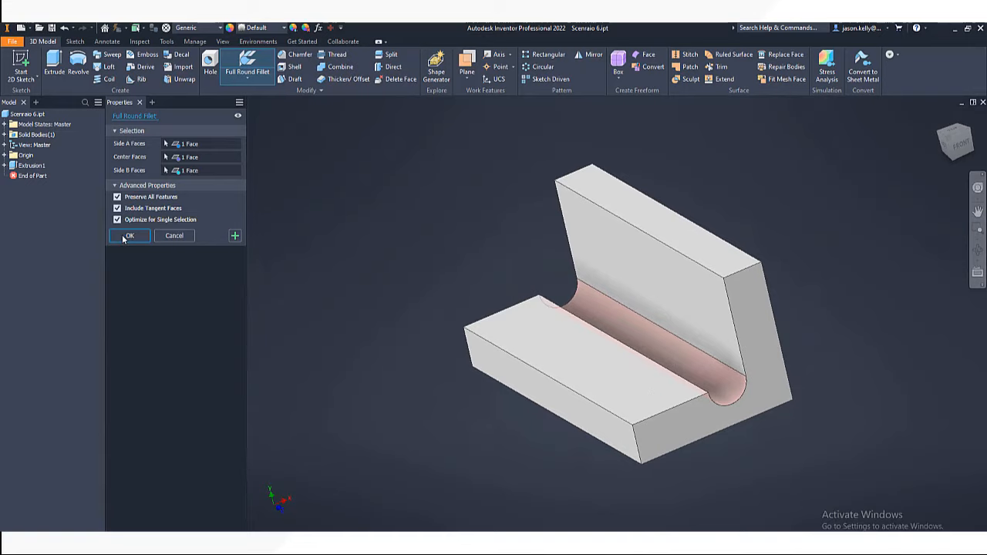
click(129, 236)
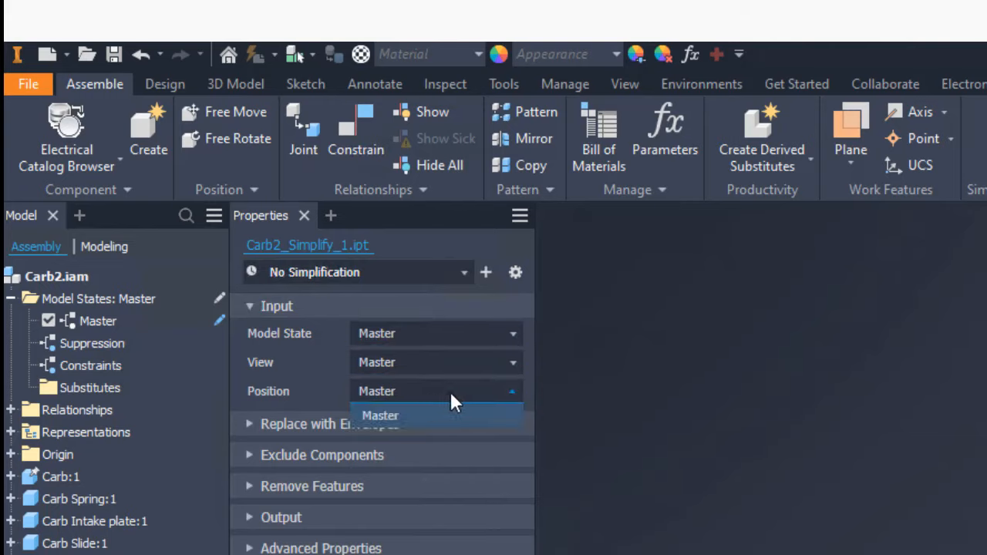
Step: Keep Master as position representation and expand the Exclude Components options
click(379, 415)
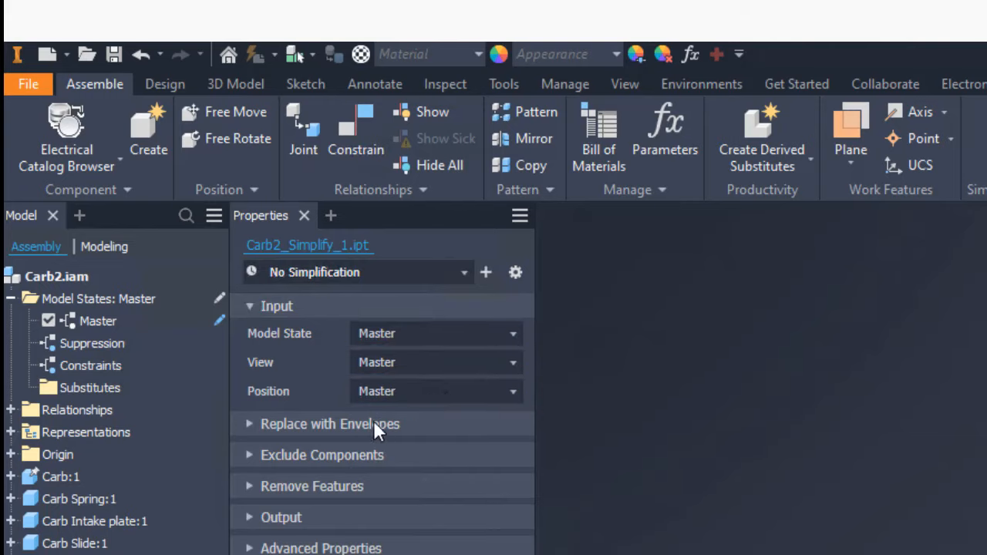
click(331, 423)
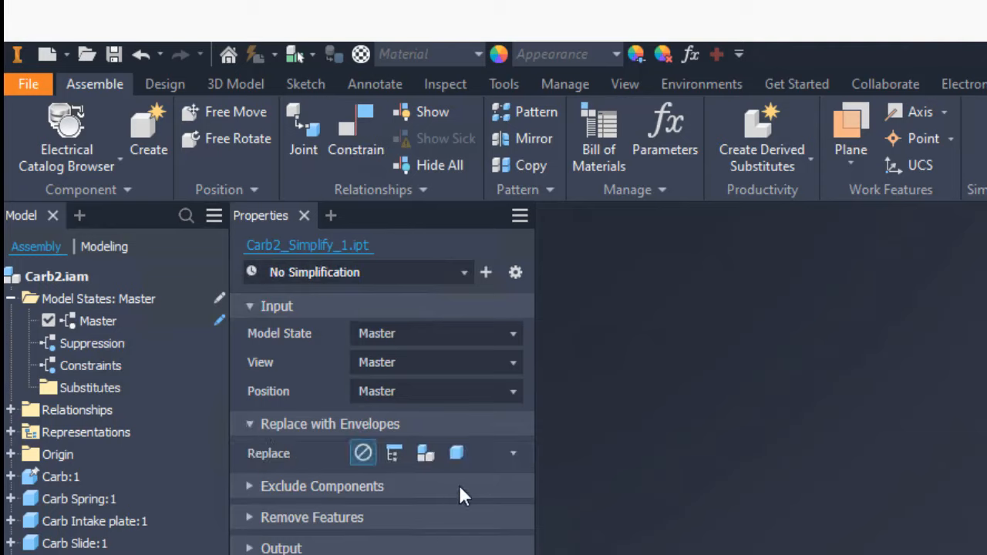
mouse_move(426, 453)
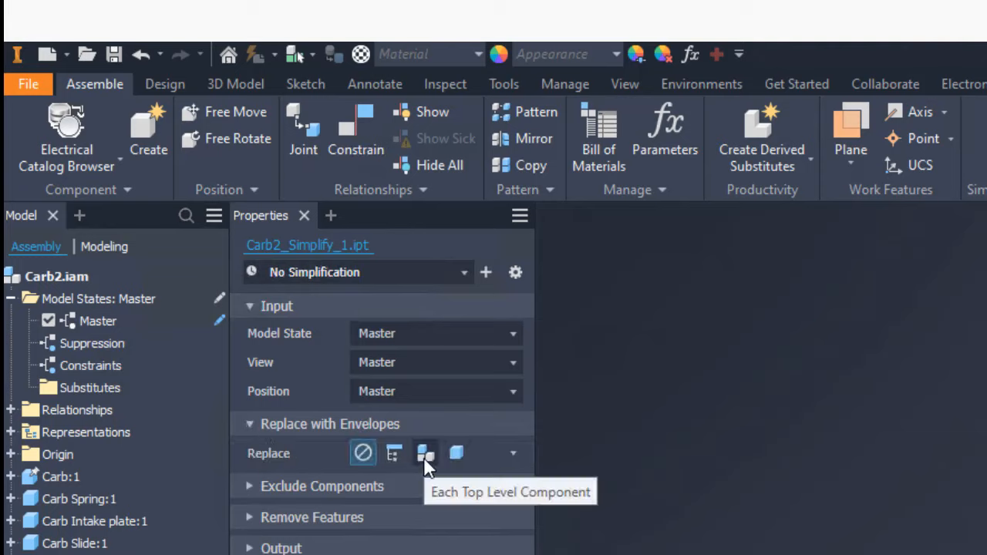
mouse_move(393, 454)
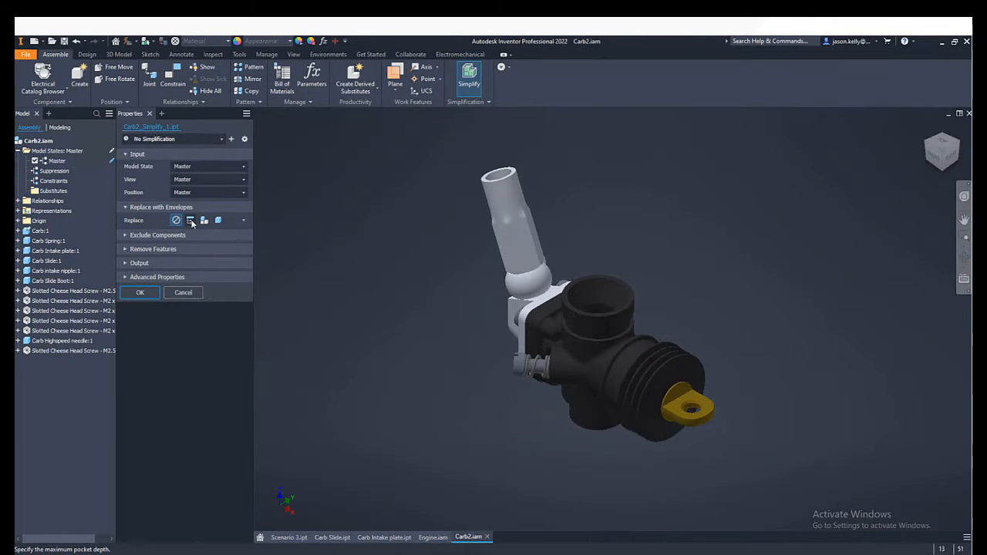
click(176, 220)
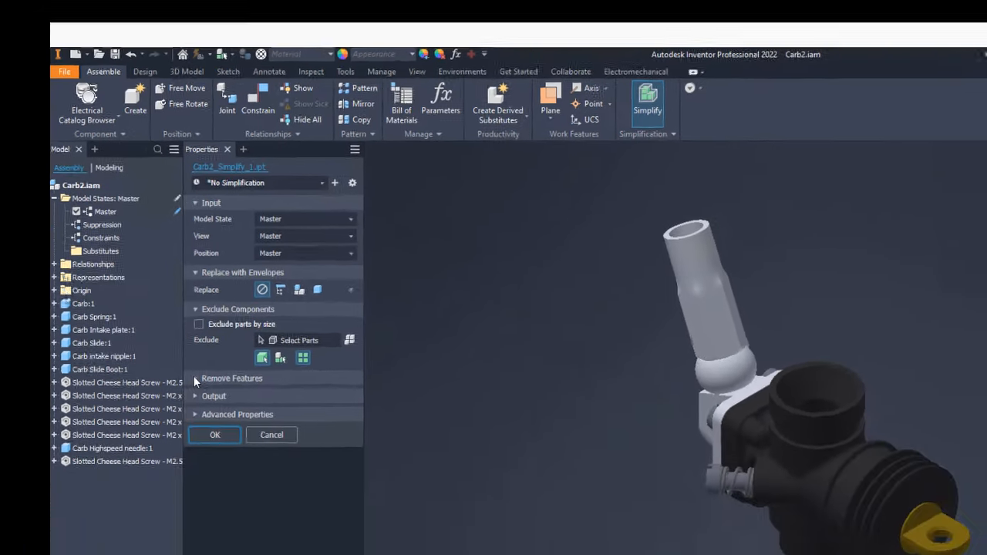
Step: Remove holes up to 10 in diameter plus all embosses and tunnels, then highlight them
click(231, 378)
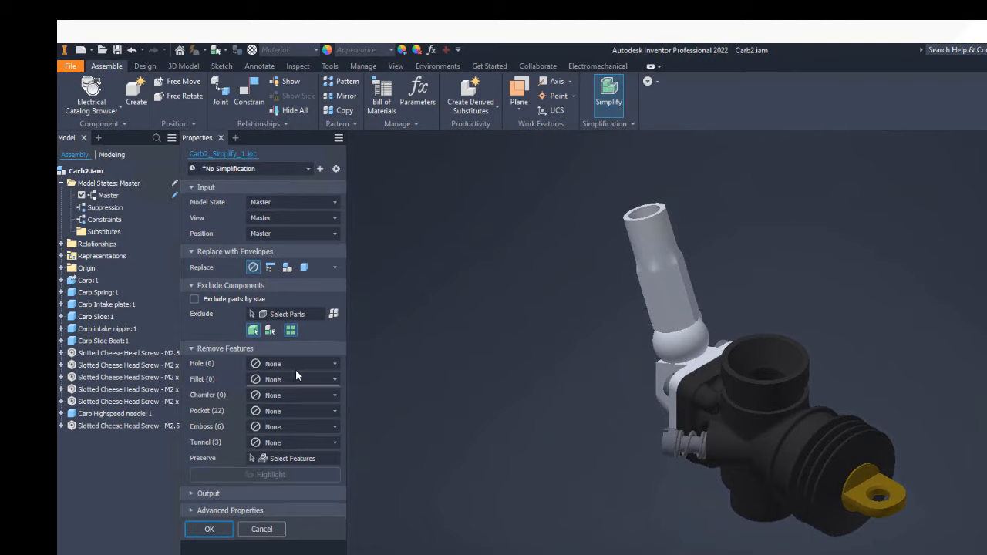
click(334, 364)
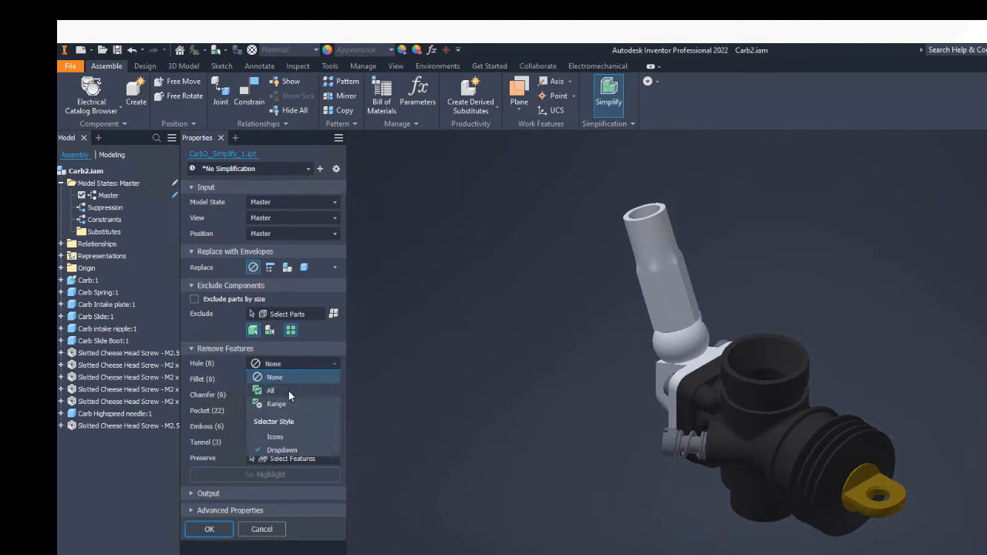
click(276, 403)
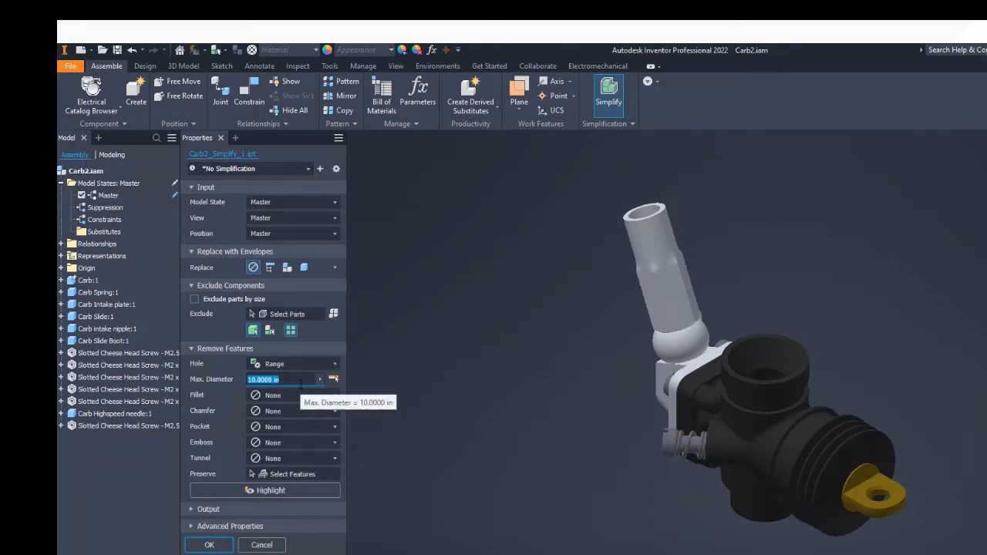
mouse_move(236, 419)
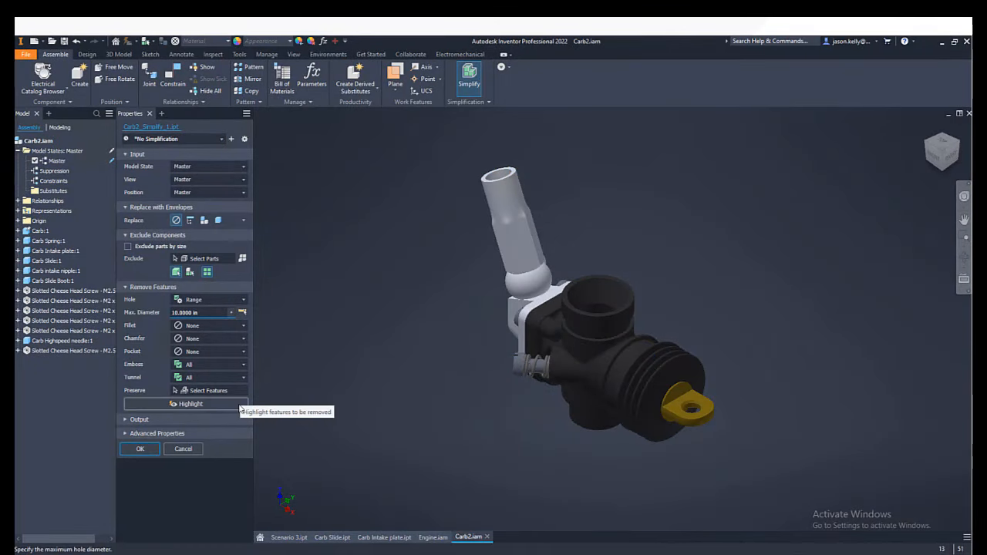
click(190, 404)
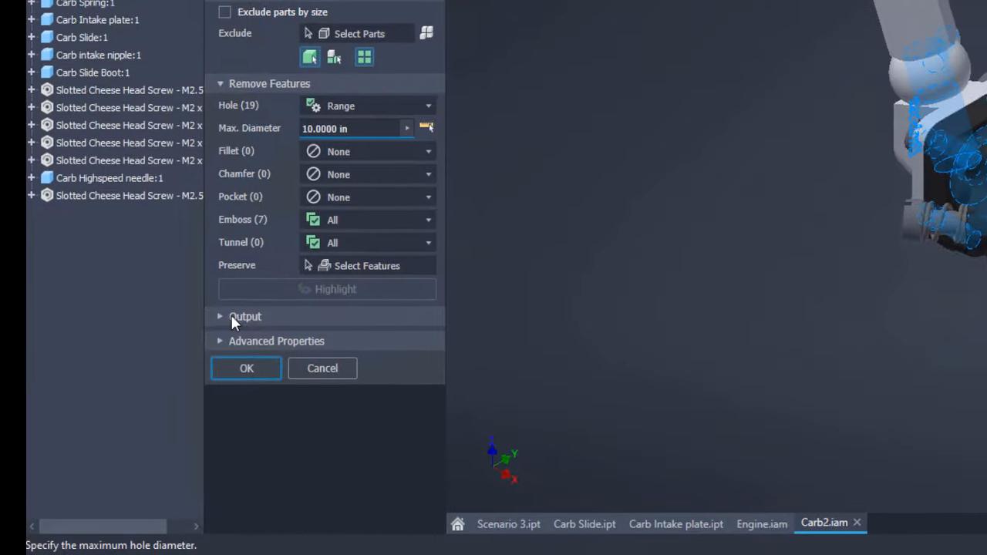
Step: Change the simplification Output type from New Part File to Substitute
click(246, 316)
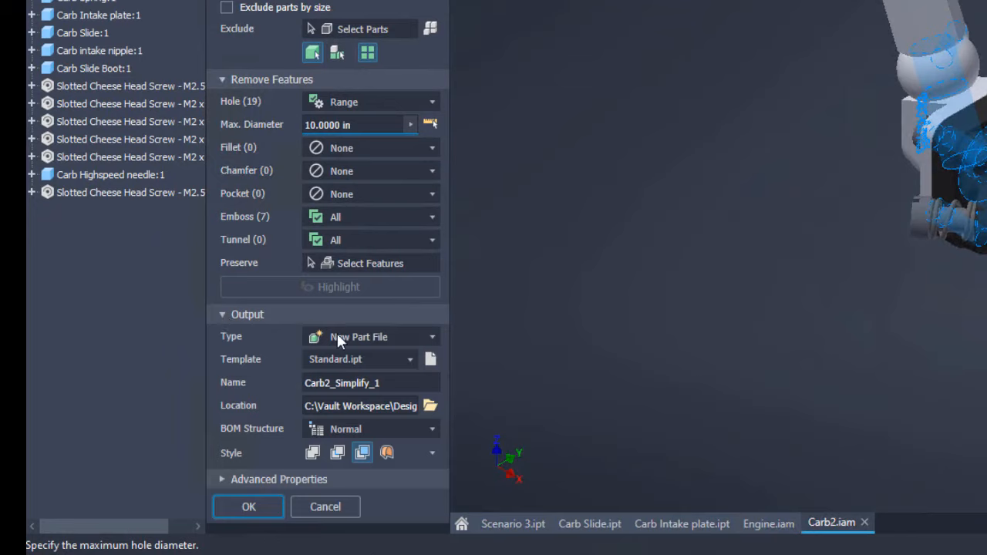
click(431, 337)
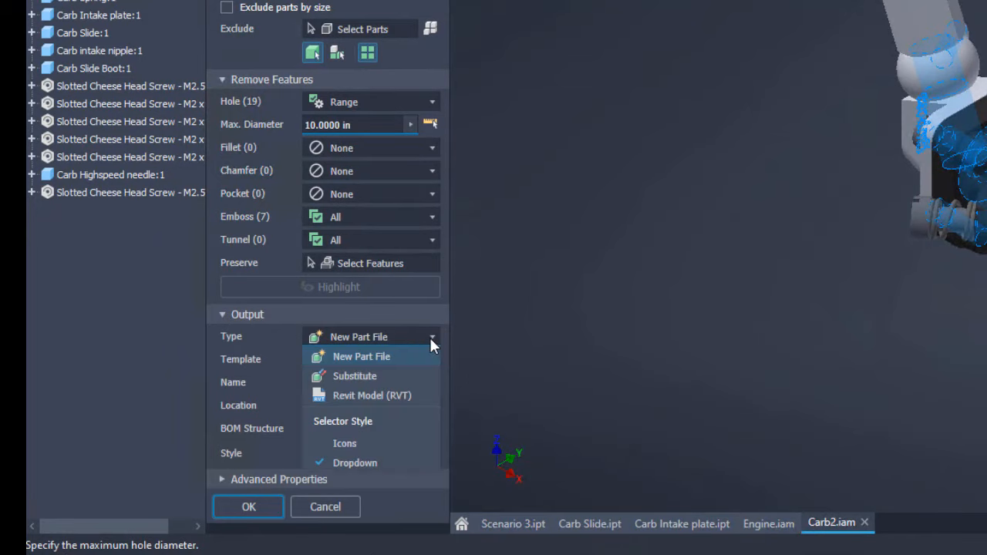
mouse_move(417, 378)
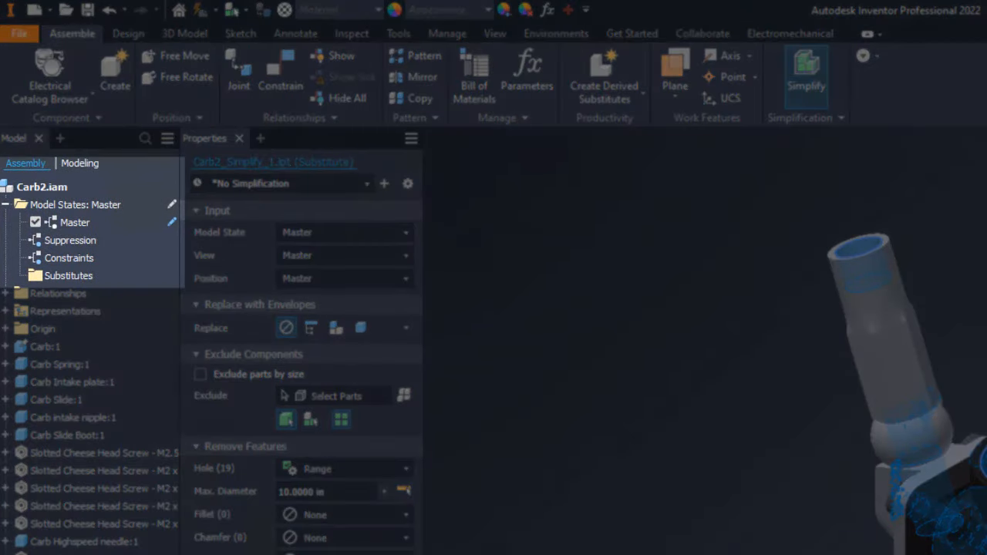
click(68, 276)
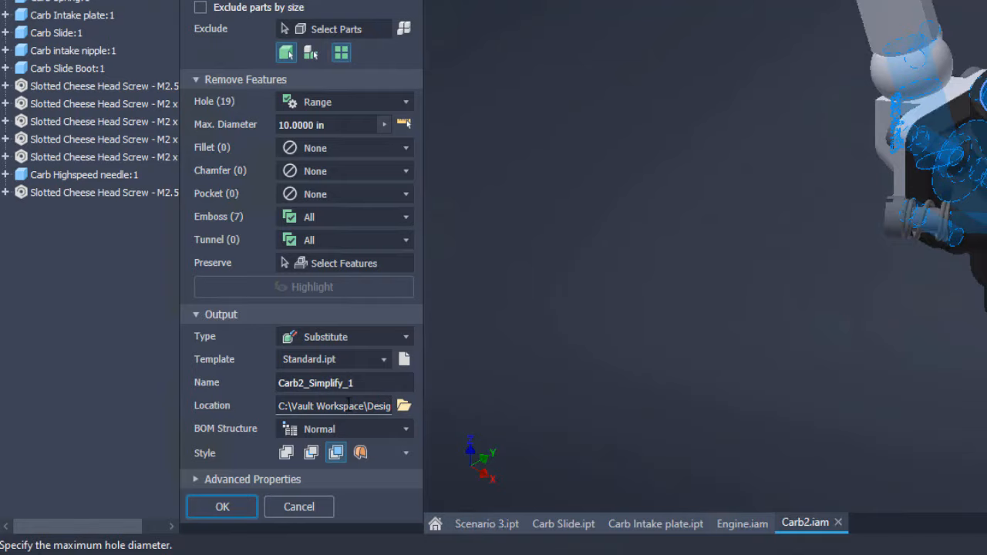
click(195, 479)
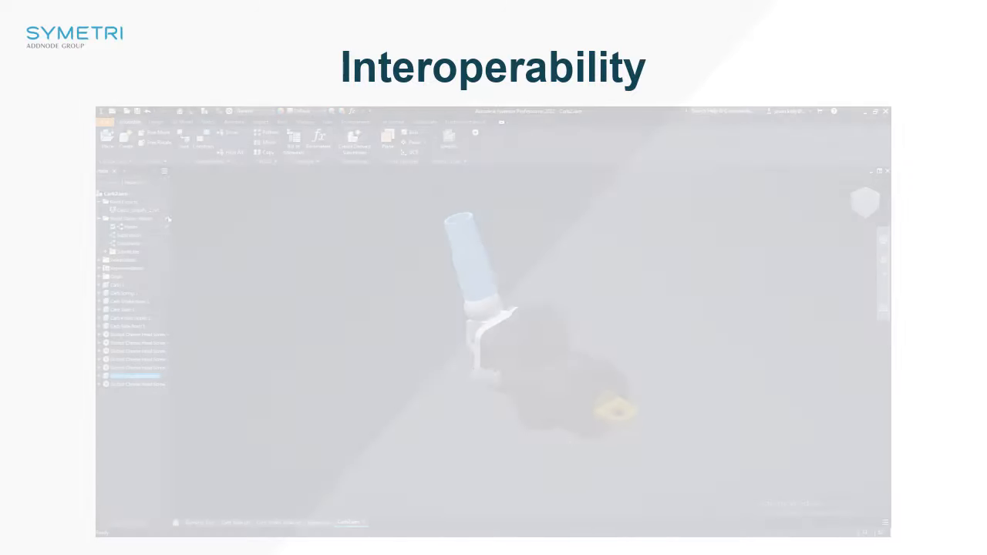
Step: Create the substitute and show the File menu with Carb2_Simplify_1.ipt in recent documents
click(12, 40)
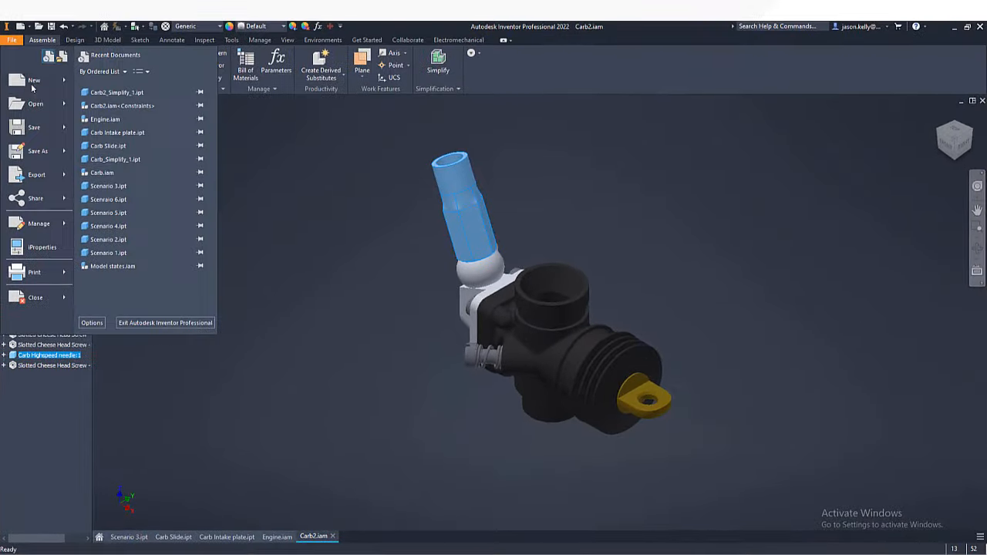
Step: Export Carb2 as Revit model Carb2_Simplify_2 with structure All in One Element
click(35, 174)
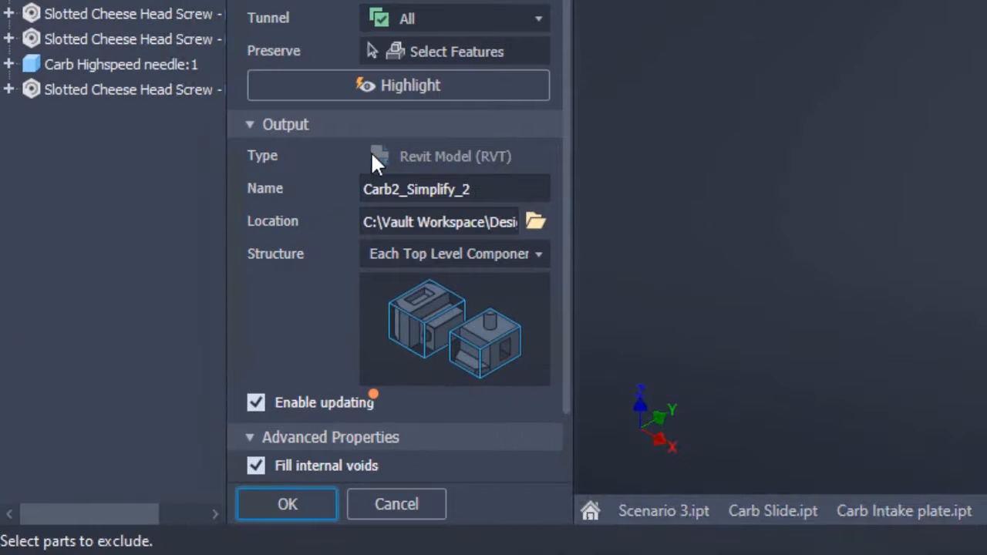
click(454, 253)
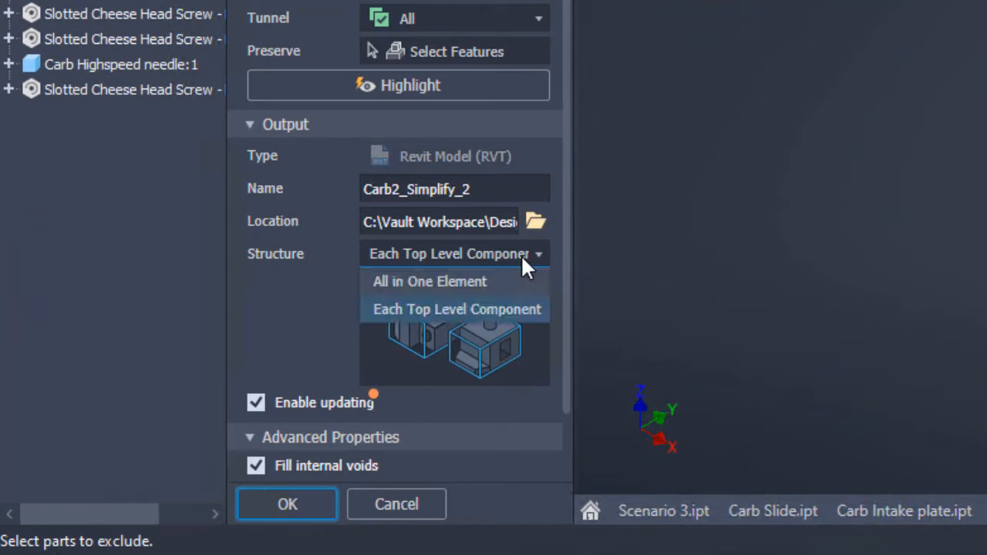
click(430, 280)
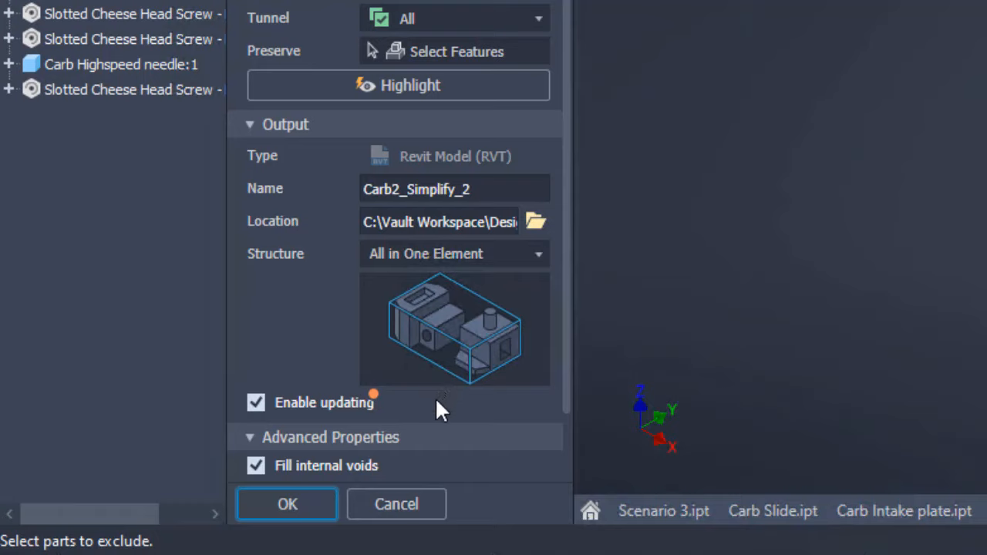
mouse_move(363, 413)
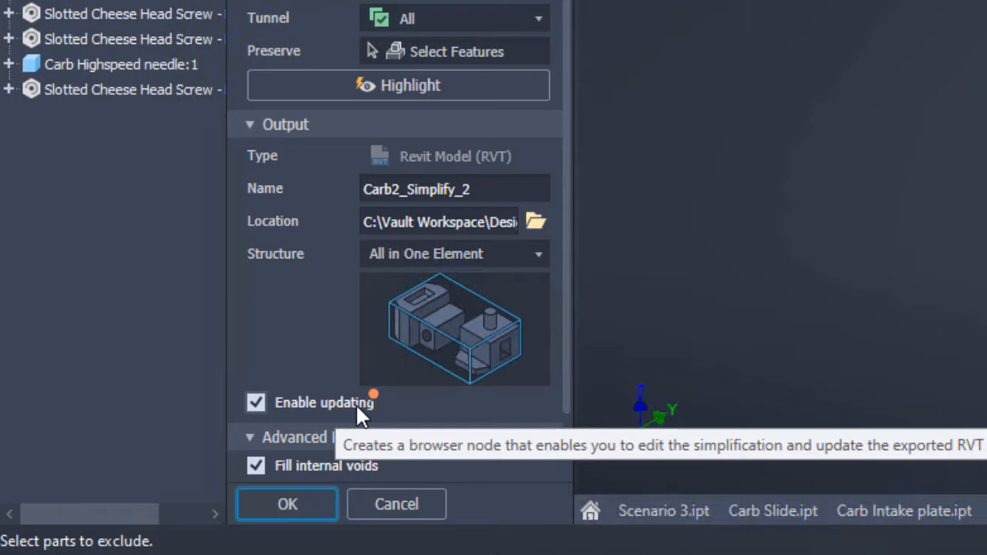
mouse_move(372, 415)
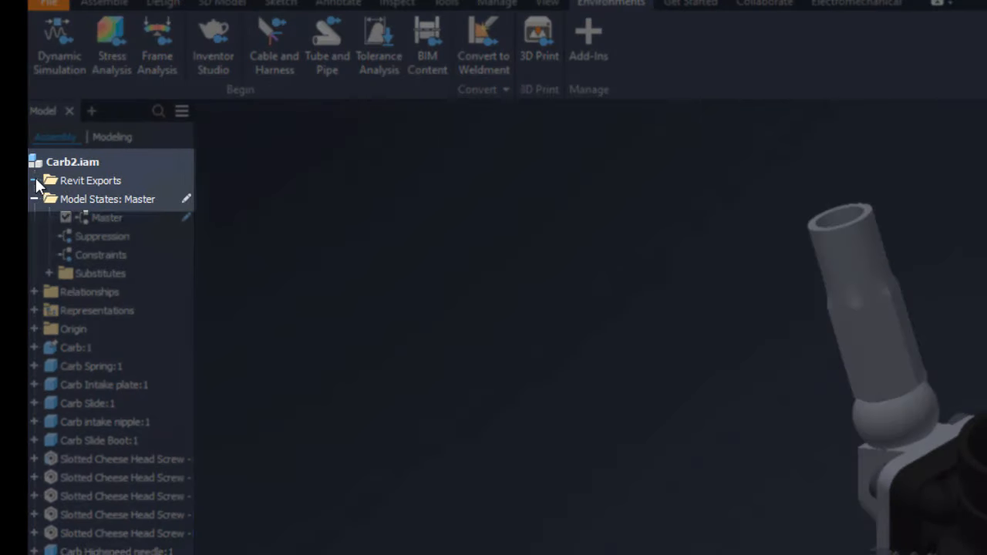
Step: Expand the Revit Exports folder and view Carb2_Simplify_2.rvt's context actions without choosing one
click(35, 181)
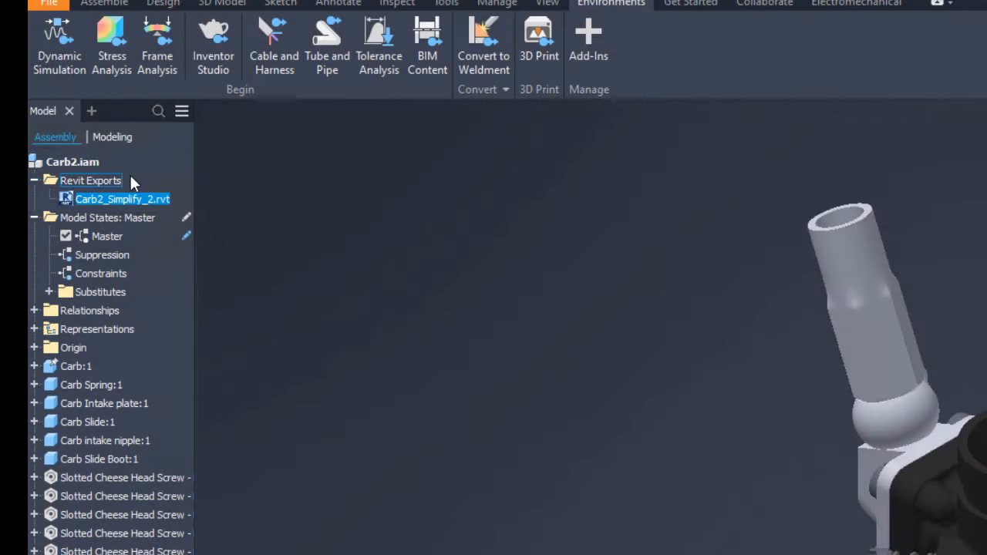
mouse_move(195, 187)
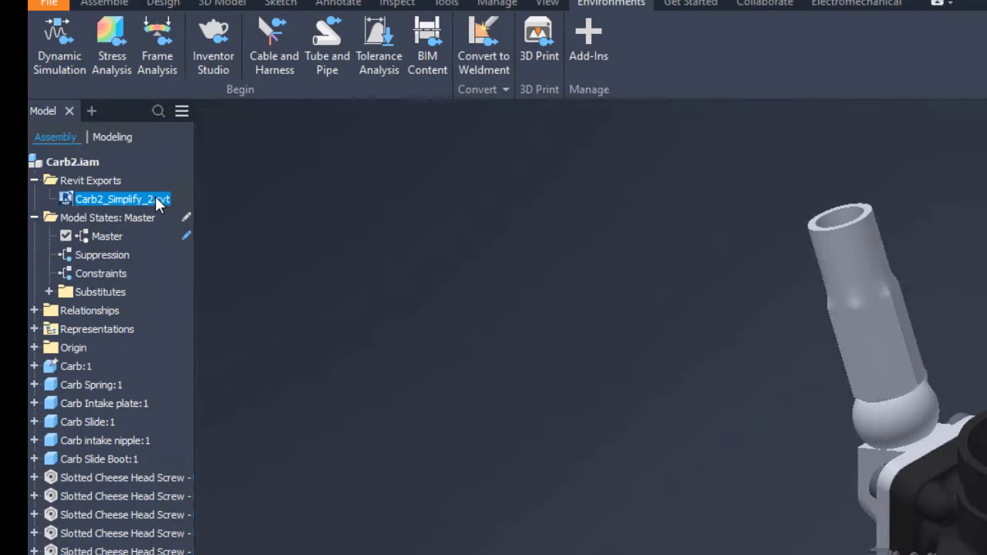
right_click(114, 199)
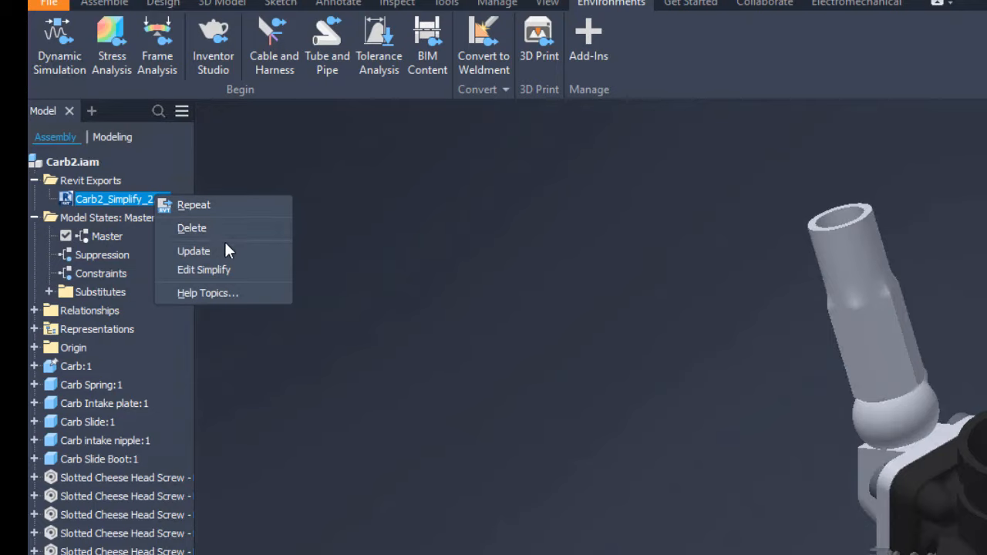
mouse_move(277, 257)
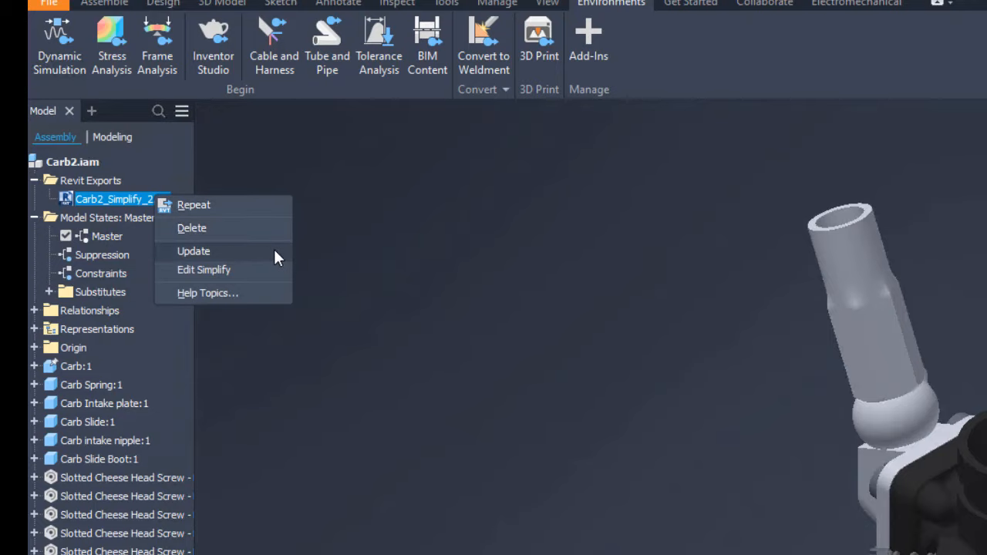
mouse_move(266, 274)
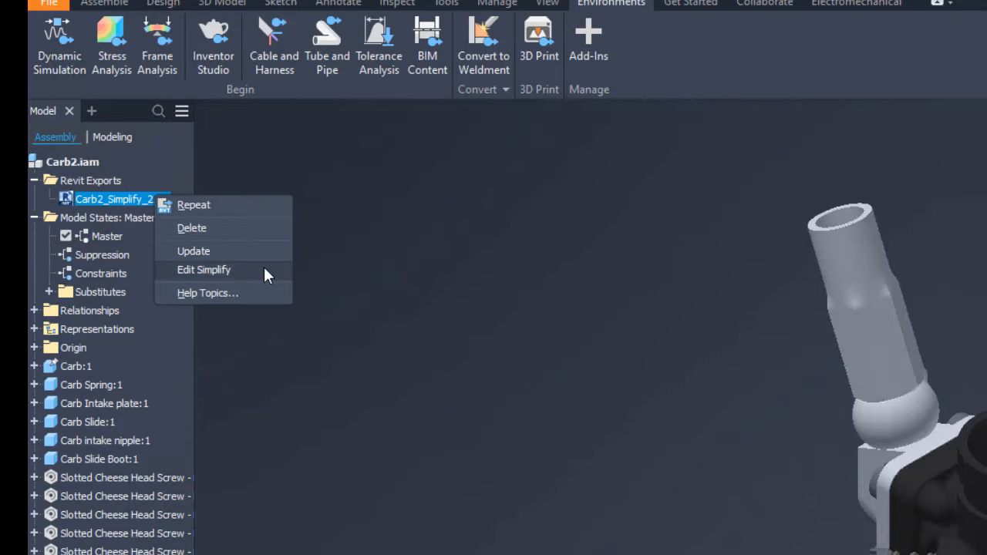
mouse_move(342, 261)
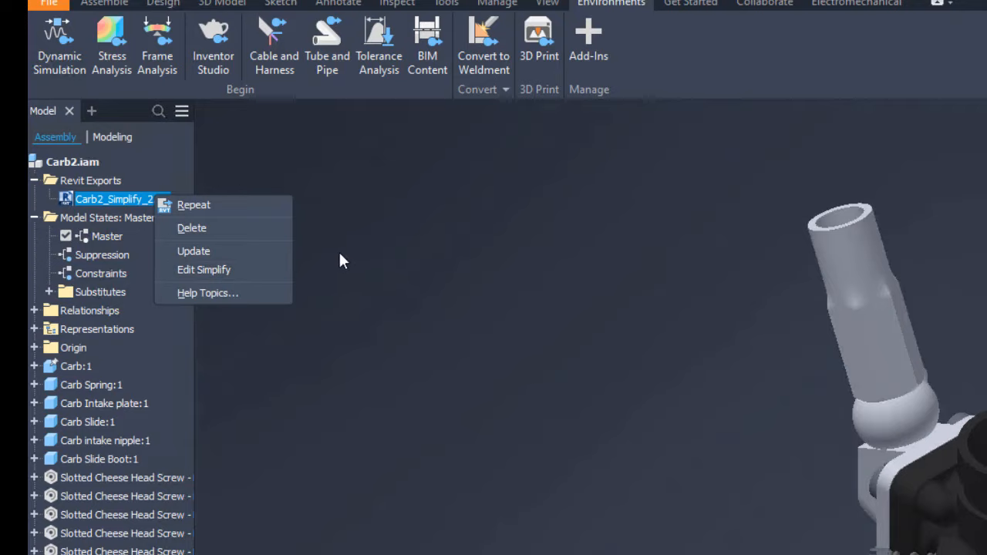
click(349, 259)
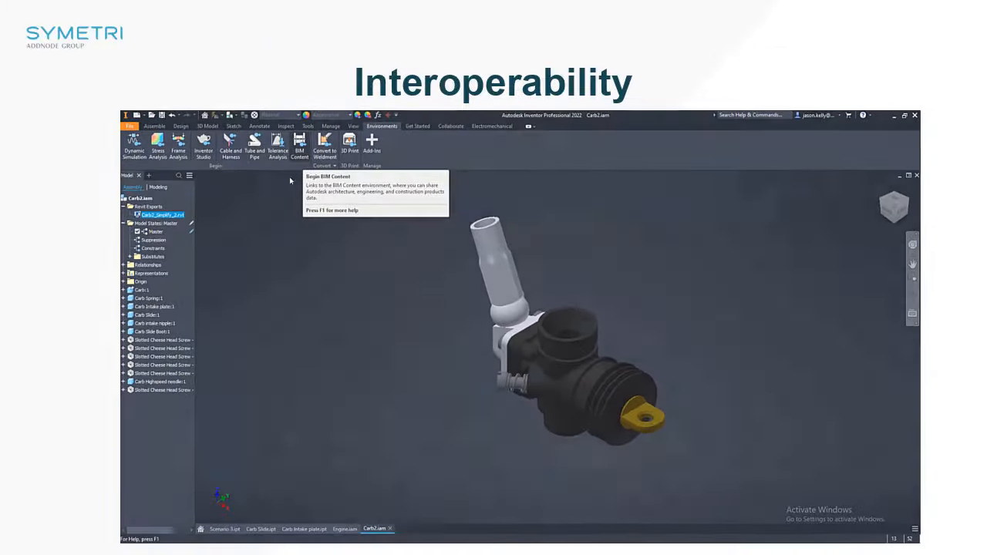
Step: Send Carb Intake plate.ipt to Fusion 360 as a new file in Air Engine
click(304, 529)
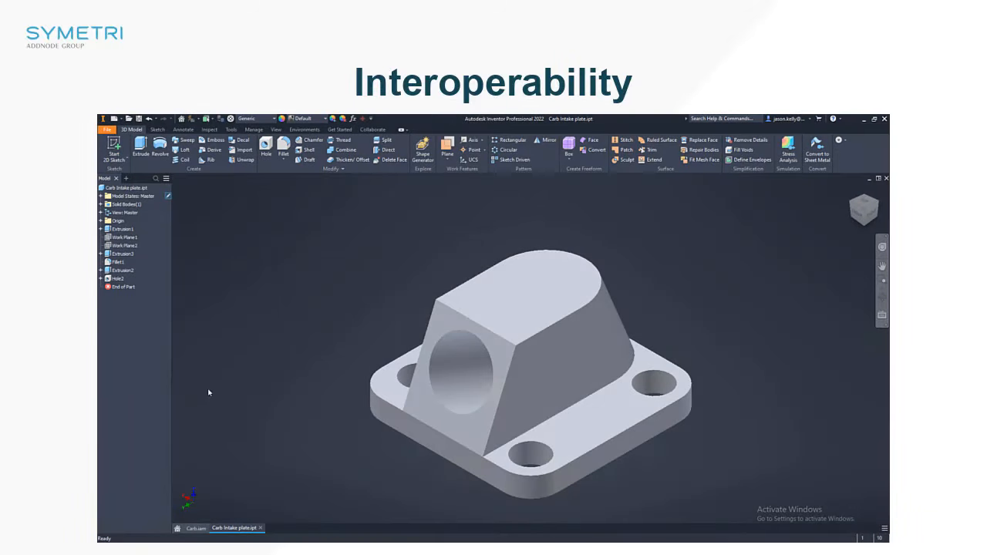
click(304, 129)
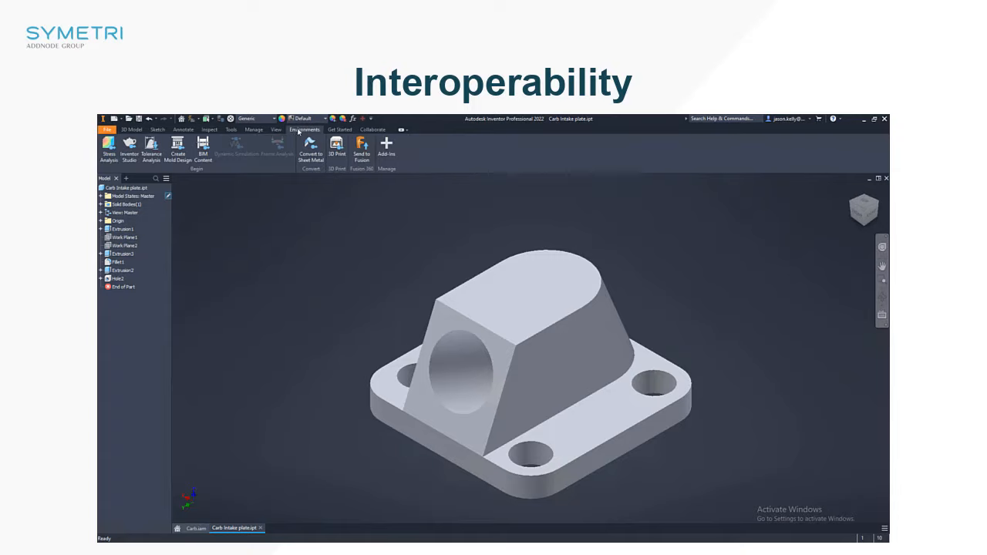
mouse_move(362, 149)
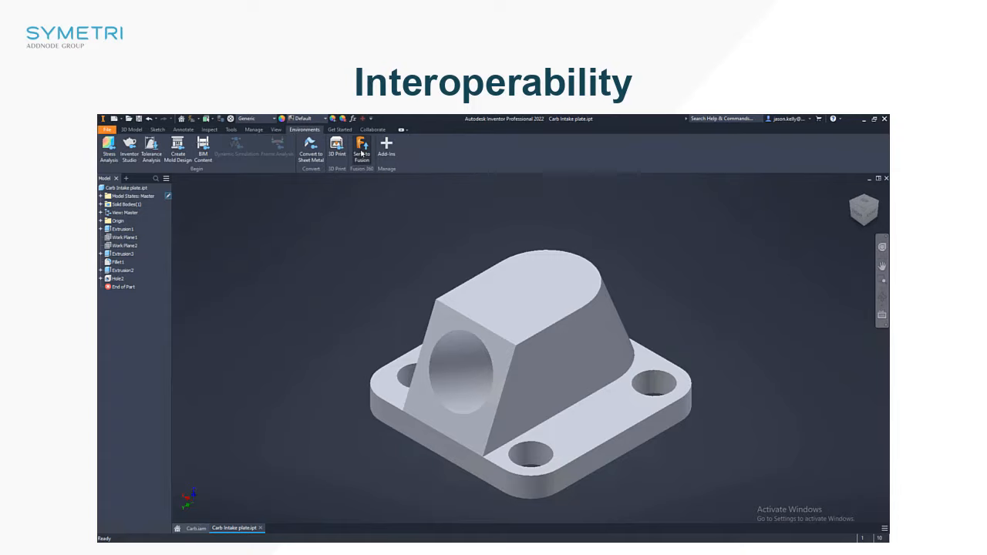
click(362, 152)
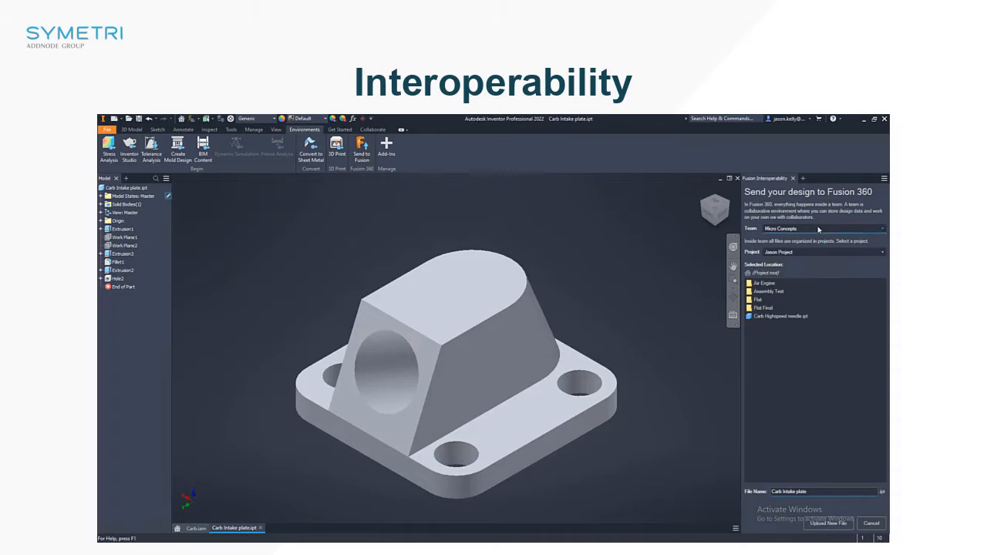
mouse_move(802, 279)
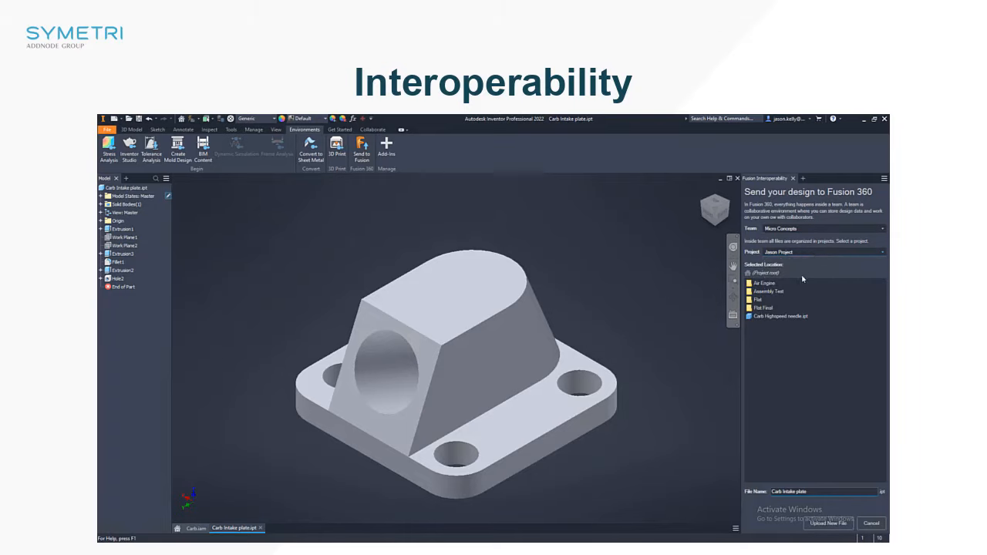
click(764, 283)
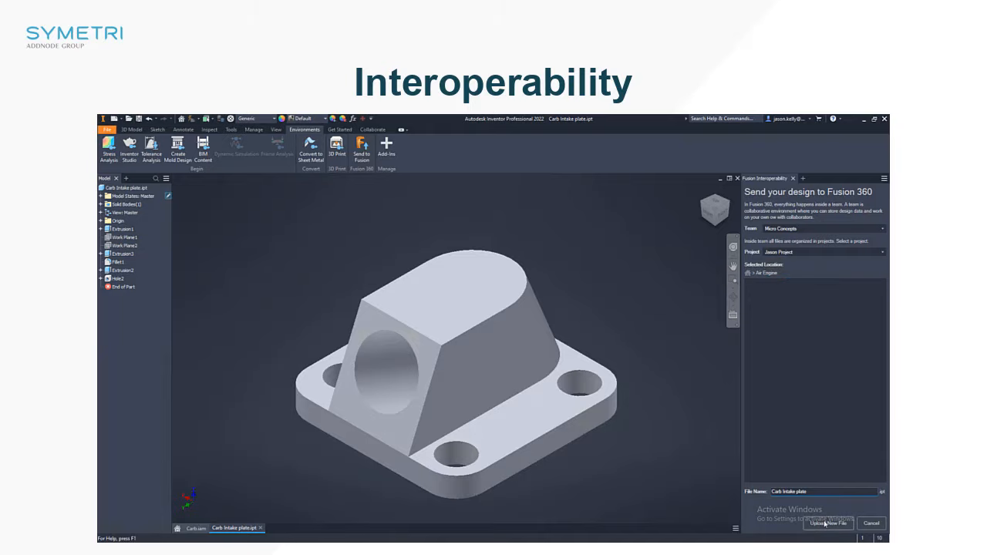
click(828, 524)
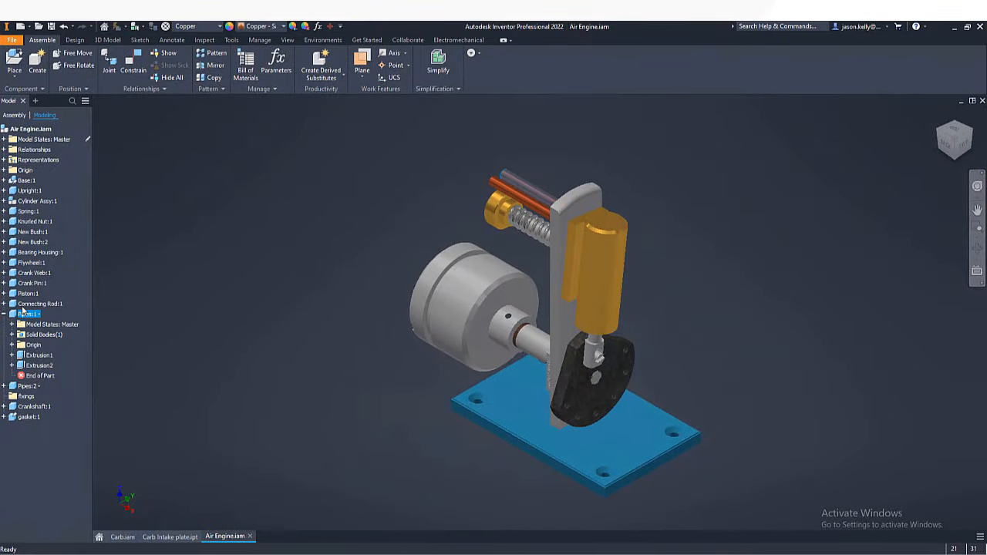
Step: Add an instance property named 'Example' to Connecting Rod:1
right_click(27, 314)
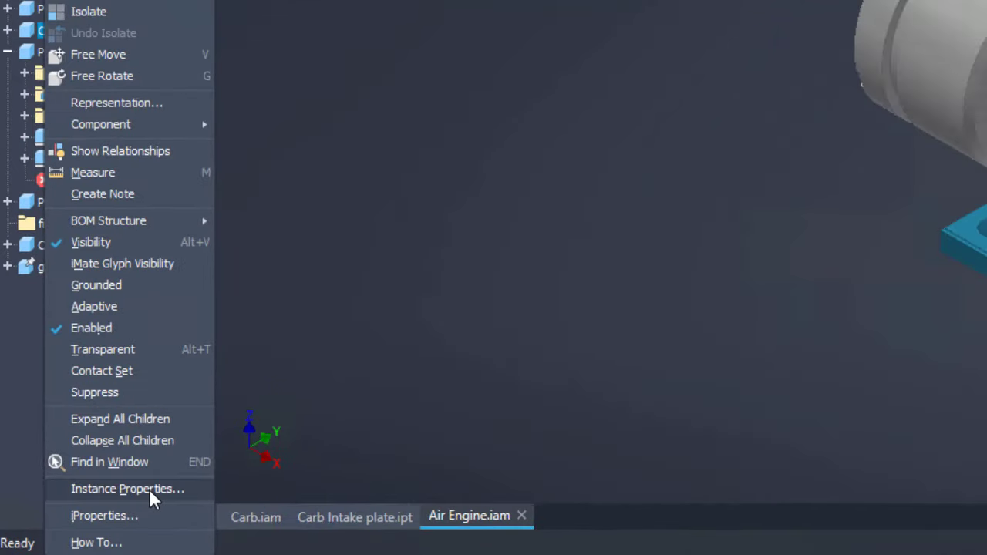
click(127, 488)
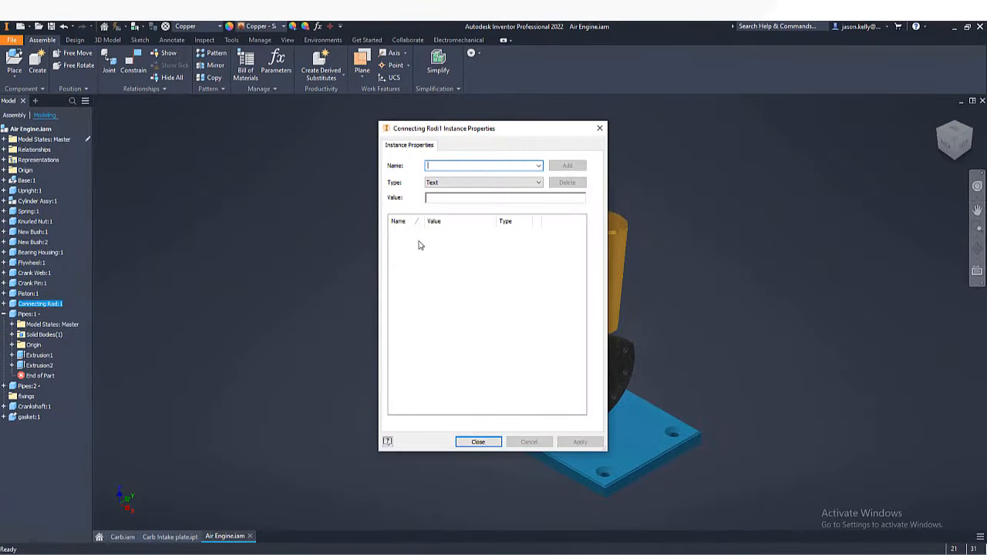
text(Example)
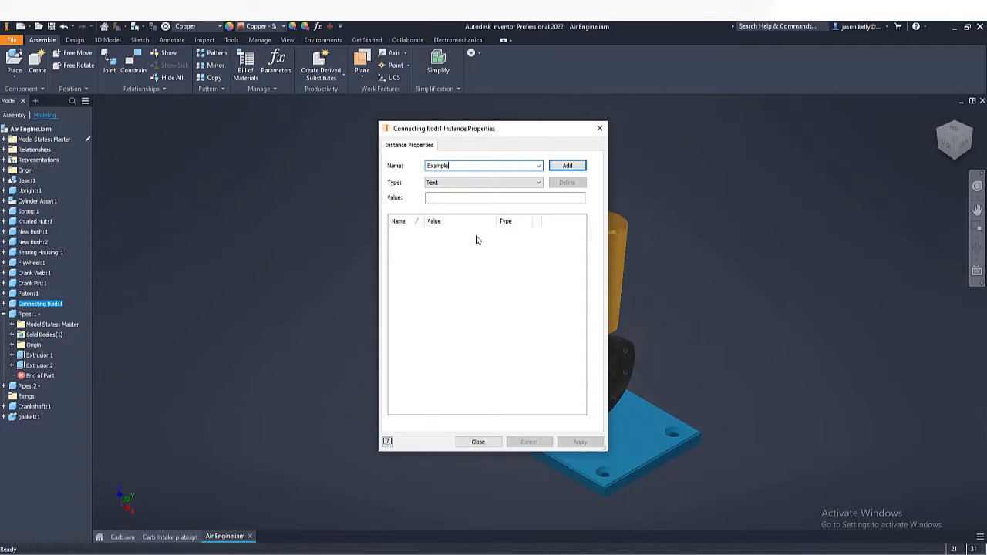
click(505, 198)
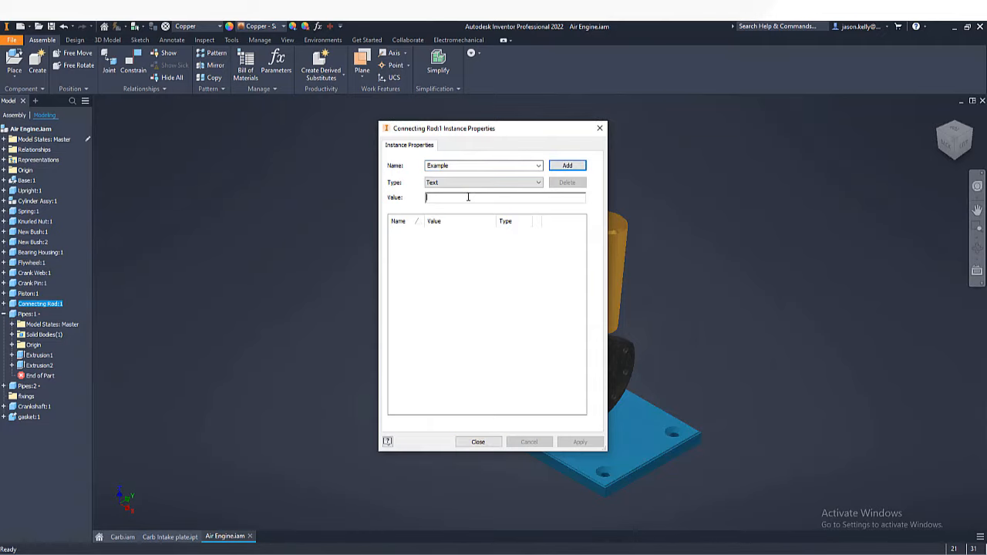
click(567, 165)
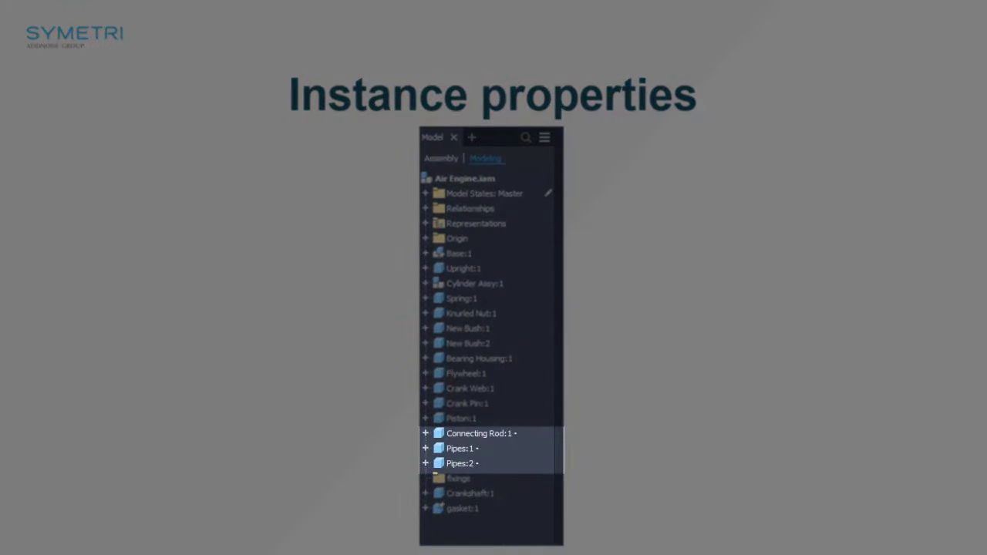
Step: Return to Air Engine.iam with representations View1 and View2 in the browser
click(411, 49)
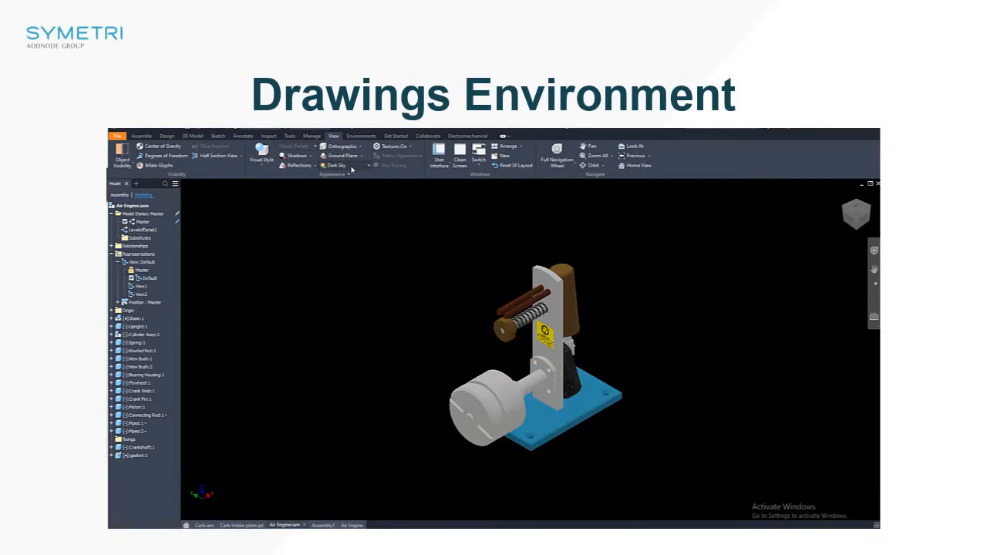
Step: Create an ANSI Large drawing, review base-view camera options, then cancel the view
click(337, 166)
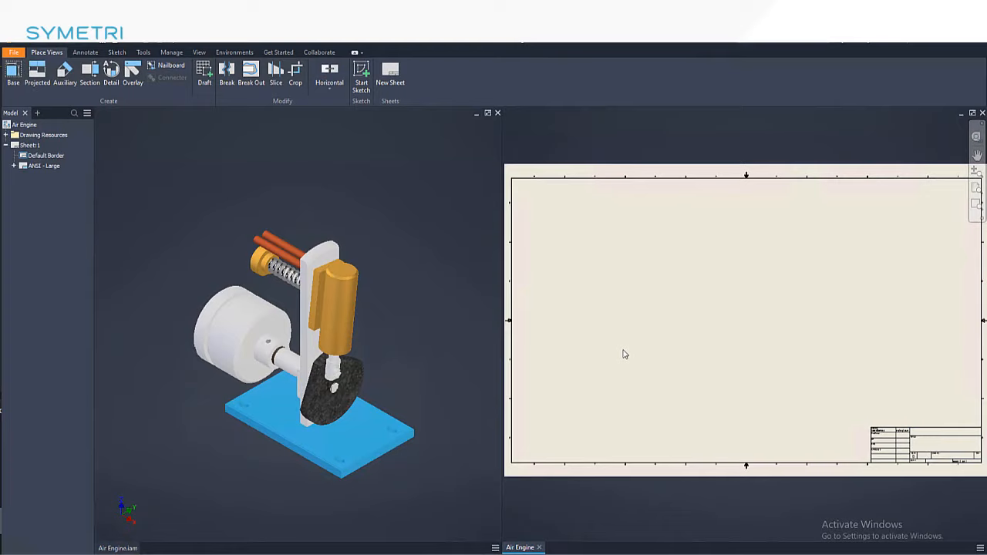
mouse_move(72, 110)
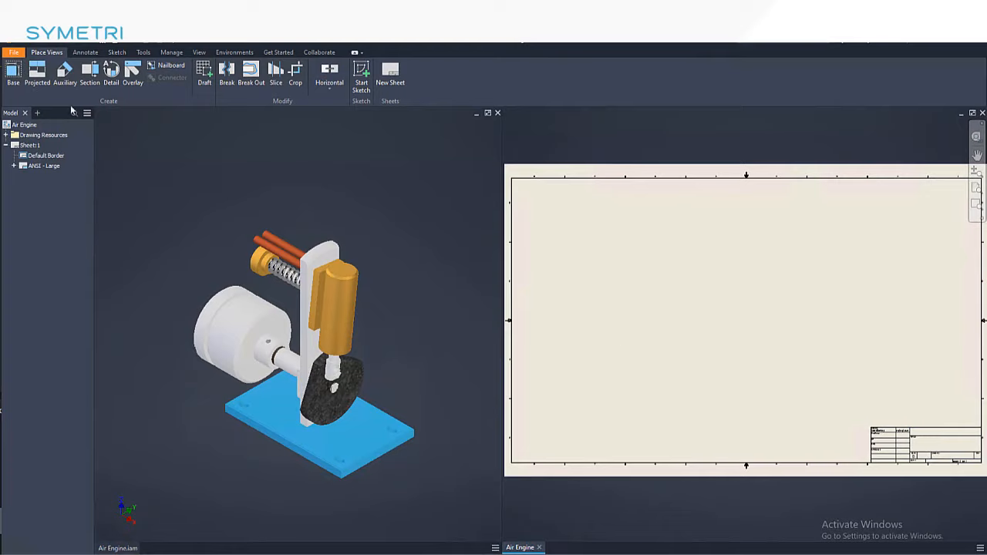
click(13, 74)
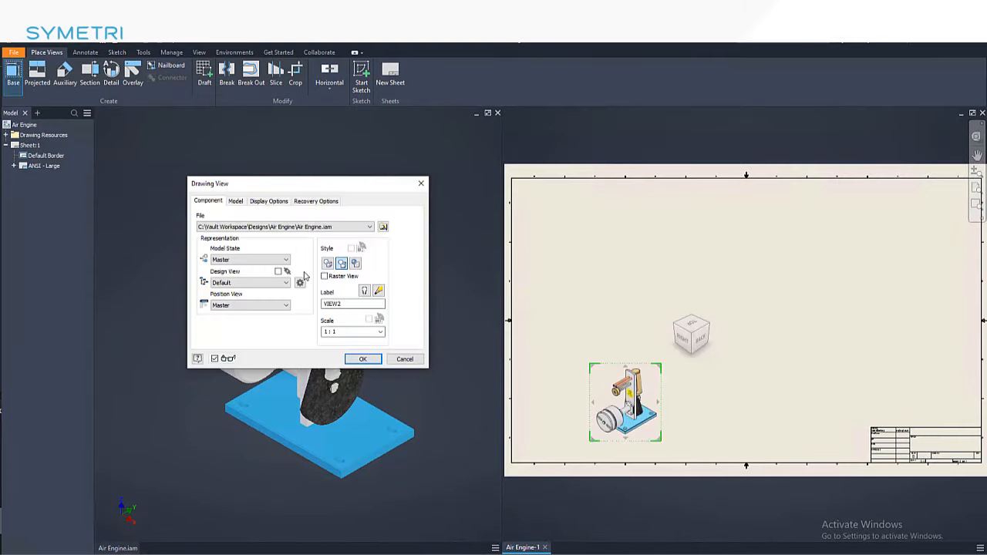
click(300, 281)
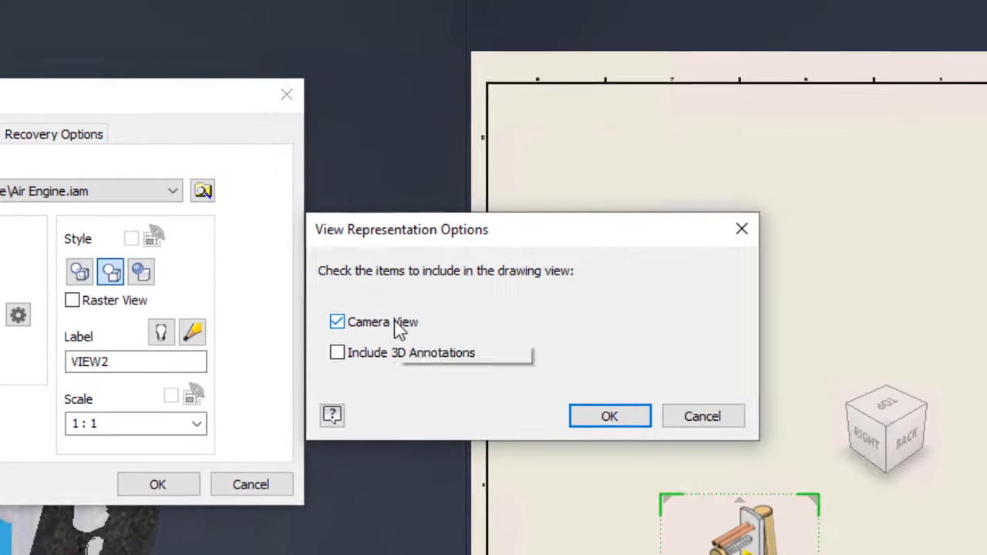
mouse_move(552, 340)
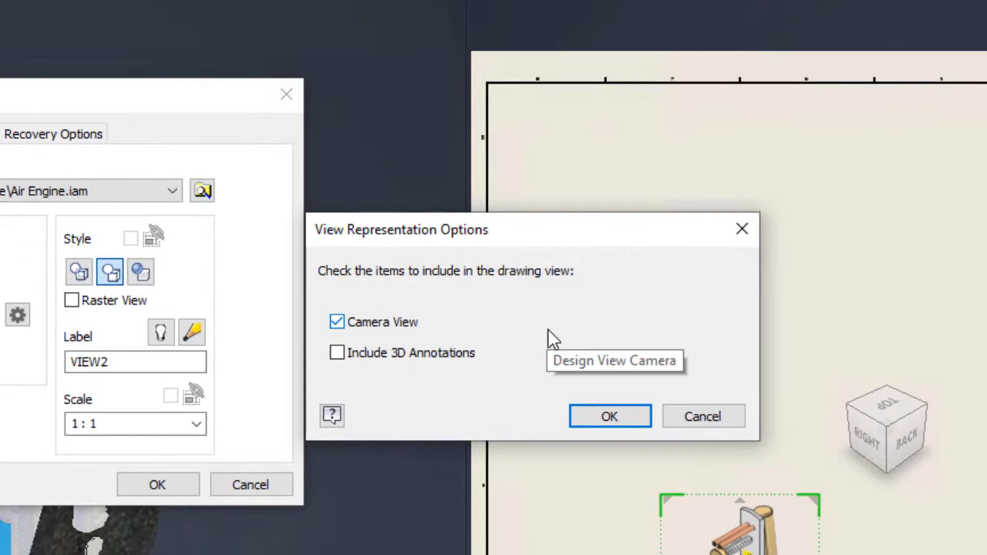
click(609, 416)
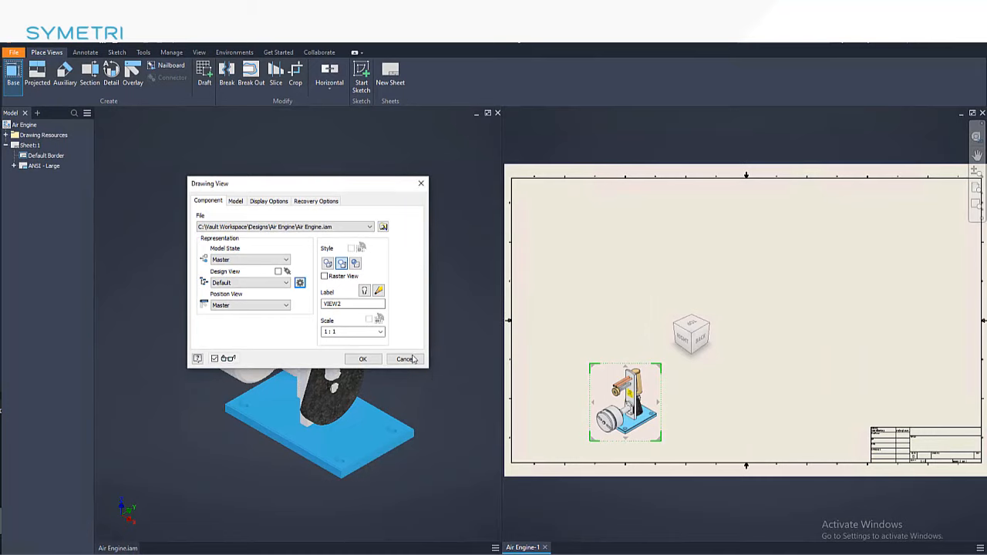
click(404, 359)
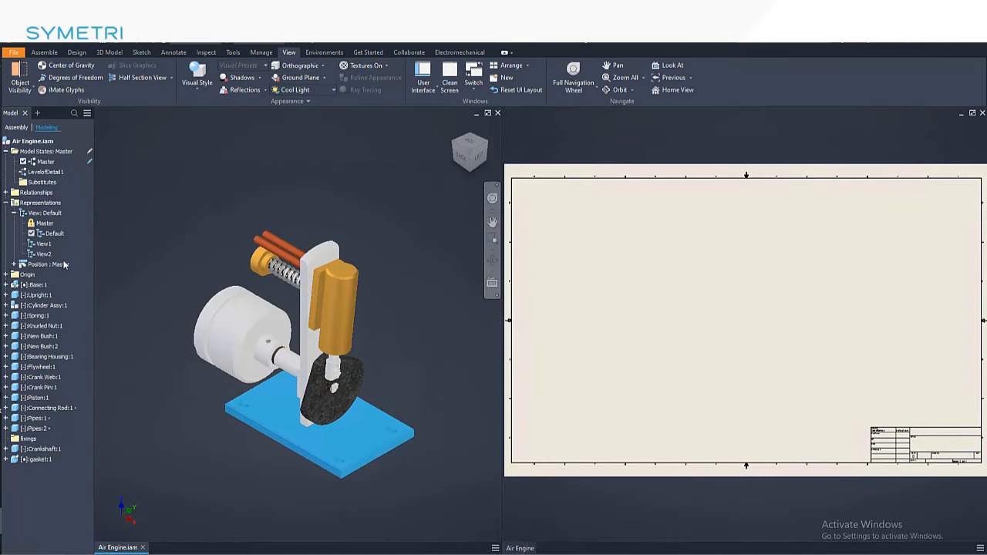
right_click(53, 233)
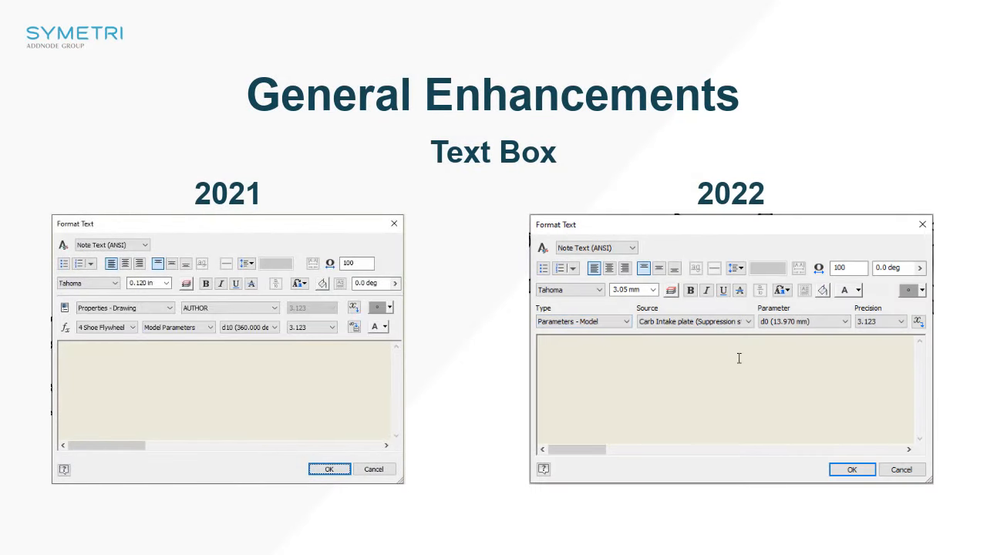
Step: Float the intake plate drawing and carb slide part in separate document windows
click(745, 322)
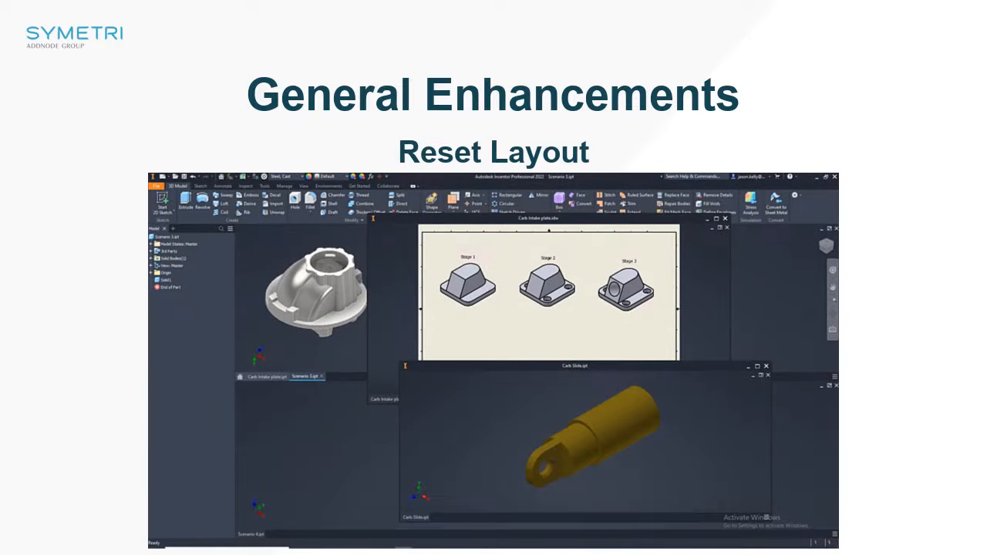
click(304, 186)
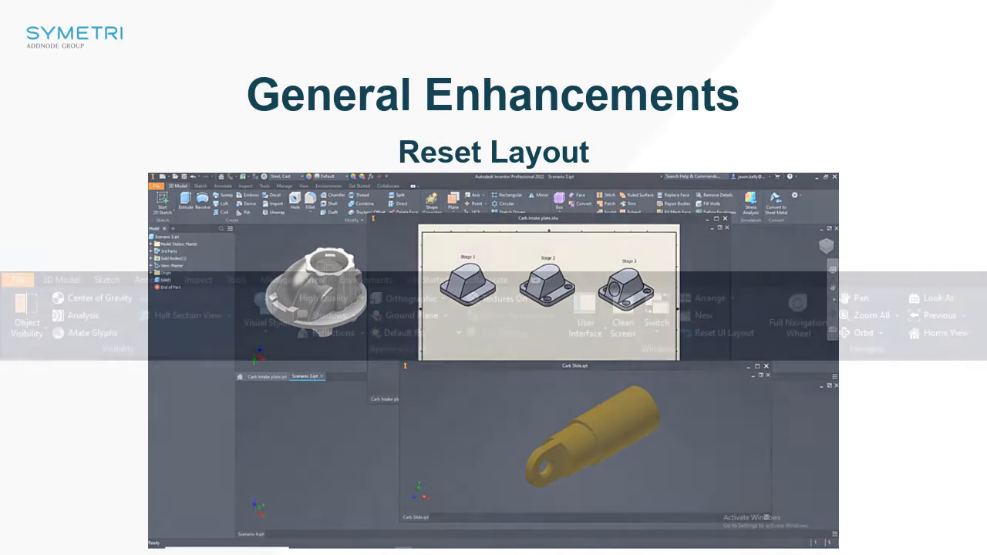